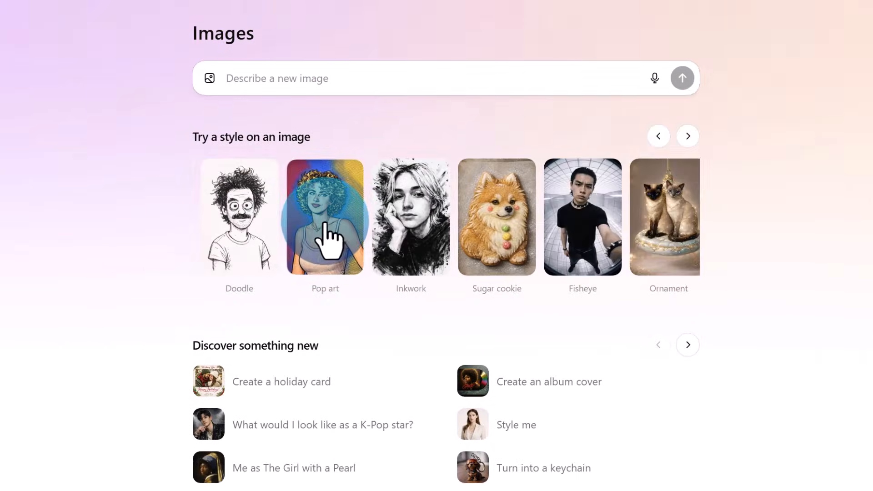
Restyle the two-dogs photo with Holiday portrait, producing 'Holiday cuddles with two pups.'
left_click(325, 218)
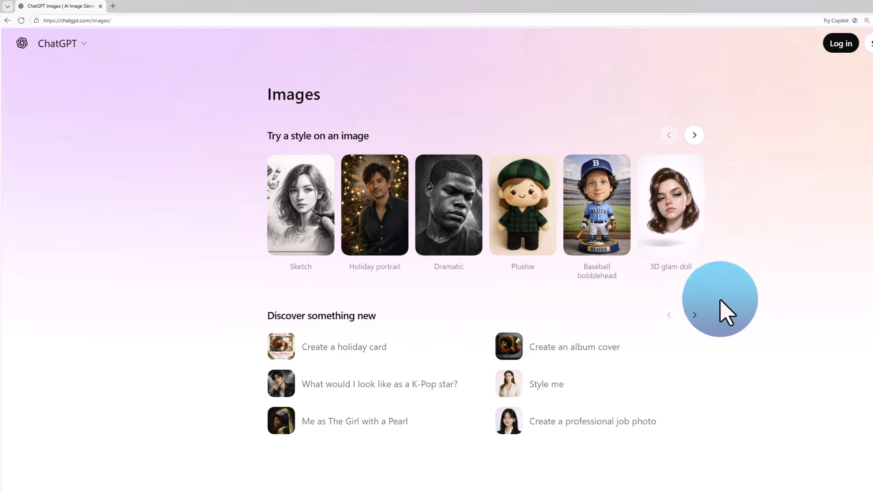
mouse_move(375, 245)
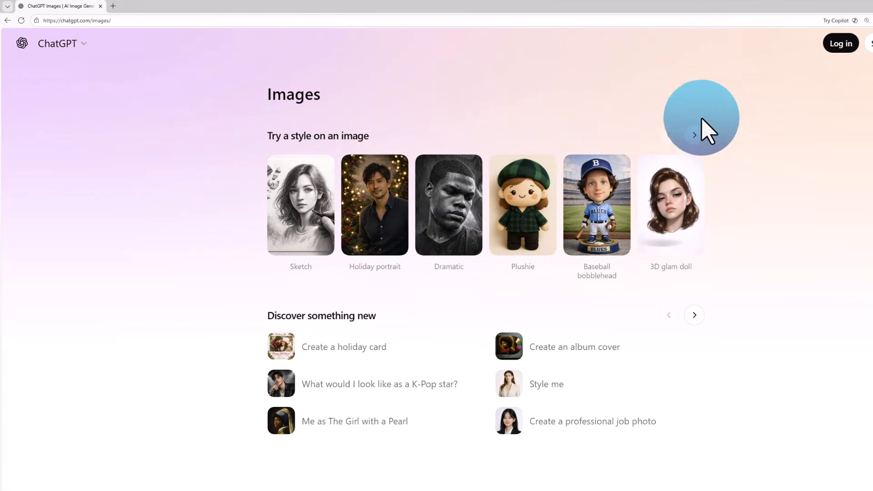
left_click(695, 134)
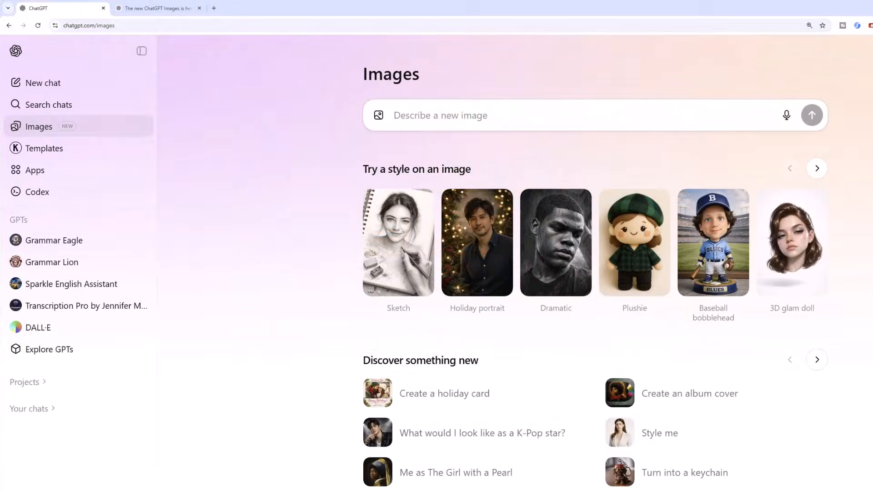
mouse_move(217, 50)
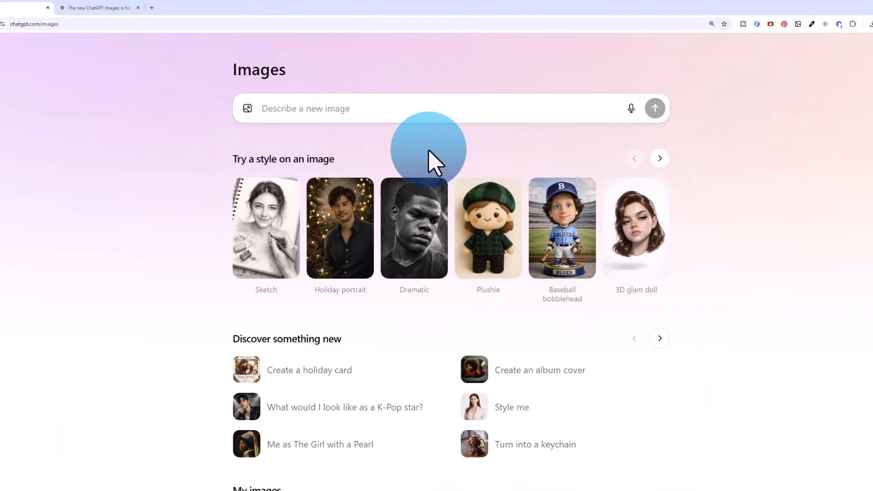
mouse_move(356, 251)
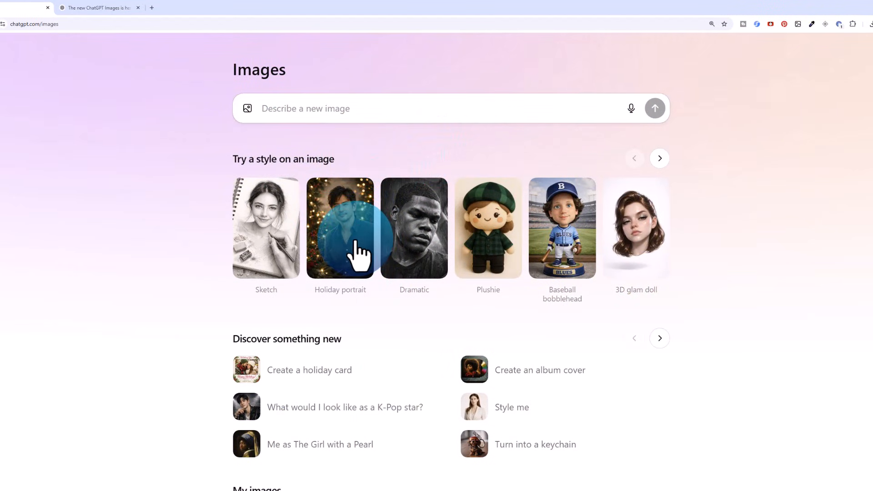
left_click(340, 228)
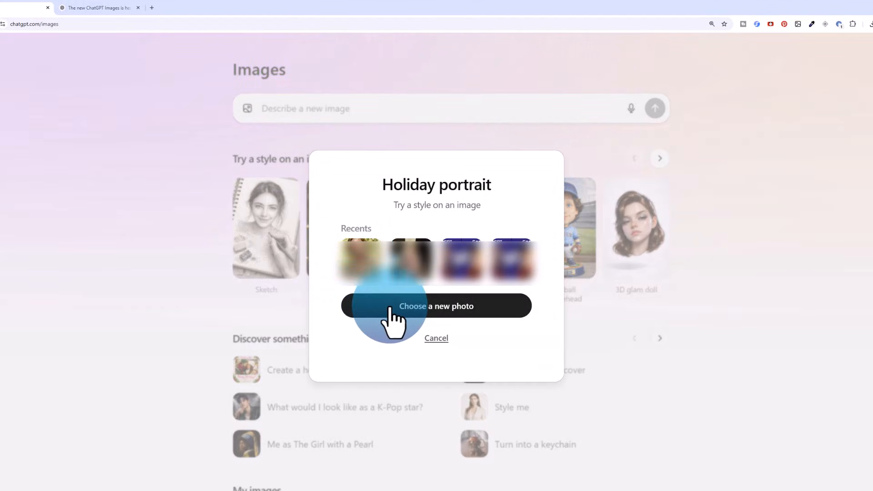
left_click(436, 306)
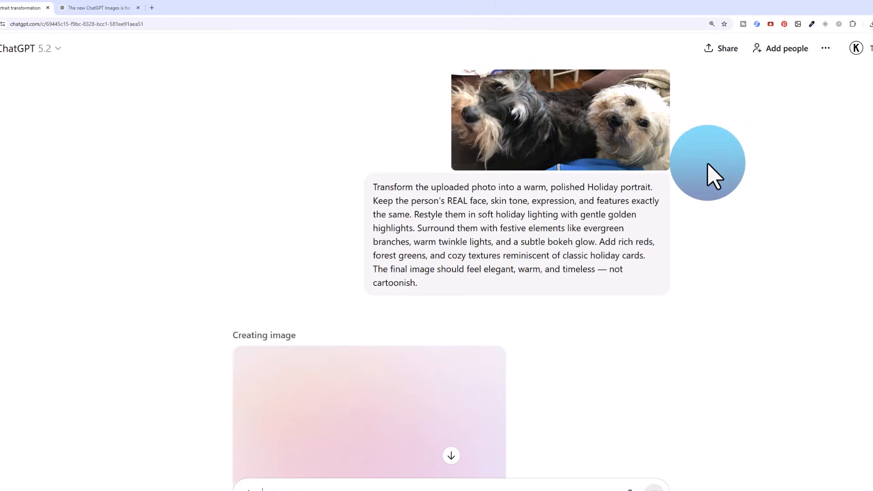
mouse_move(693, 323)
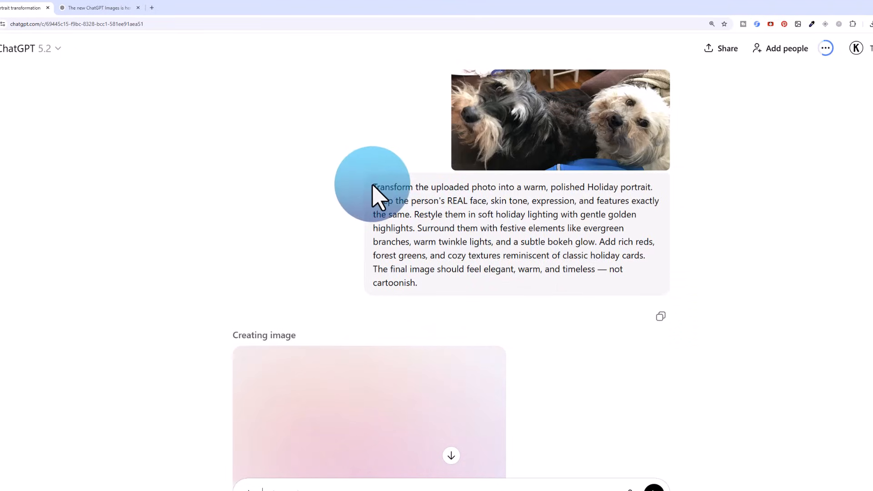
mouse_move(437, 295)
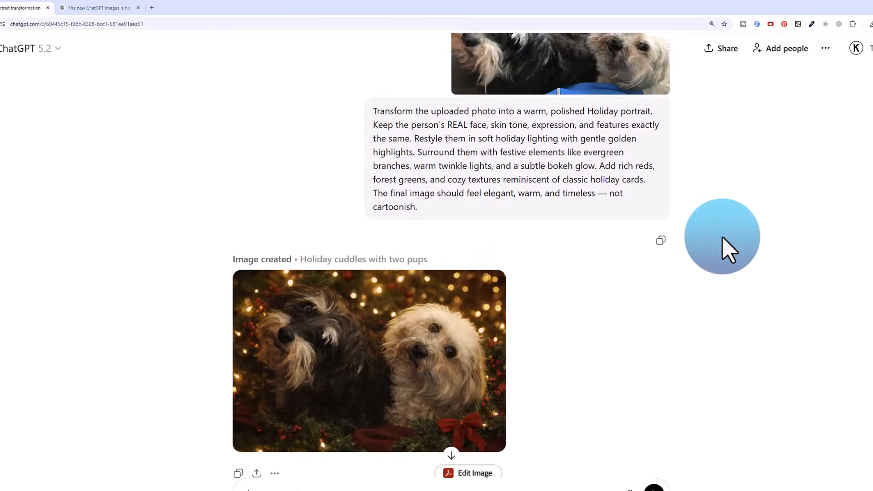
scroll("down", 3)
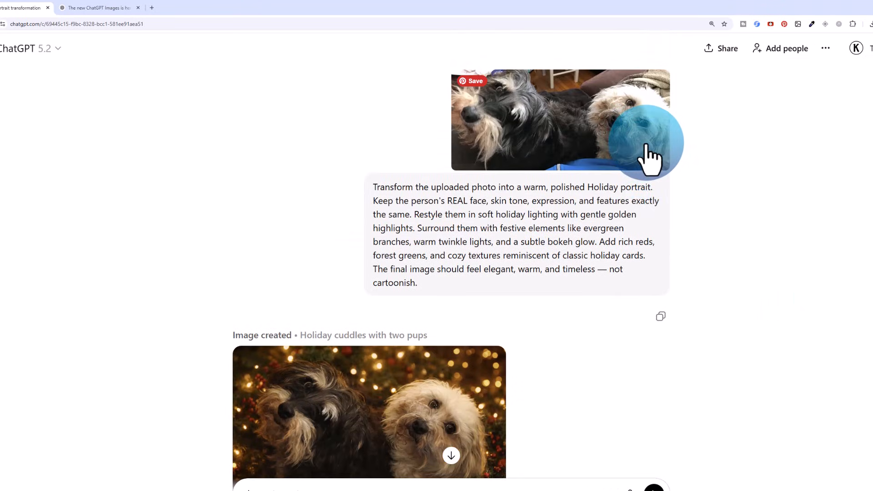
mouse_move(548, 367)
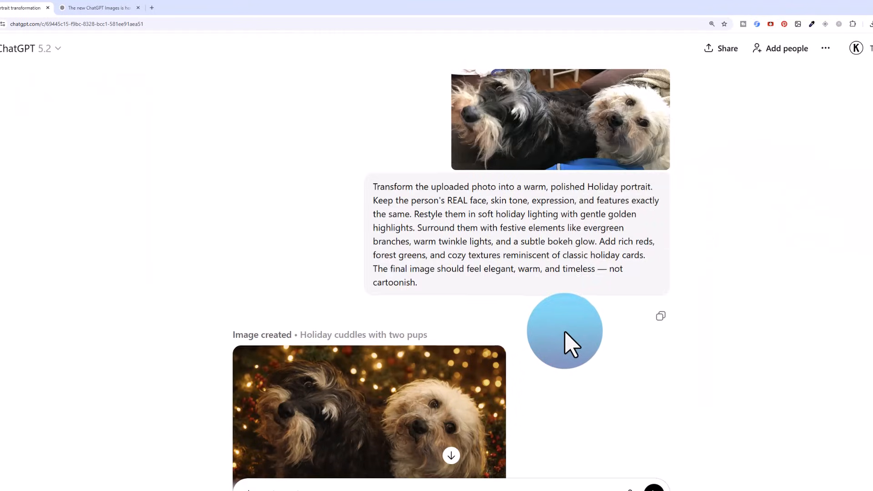
scroll("down", 3)
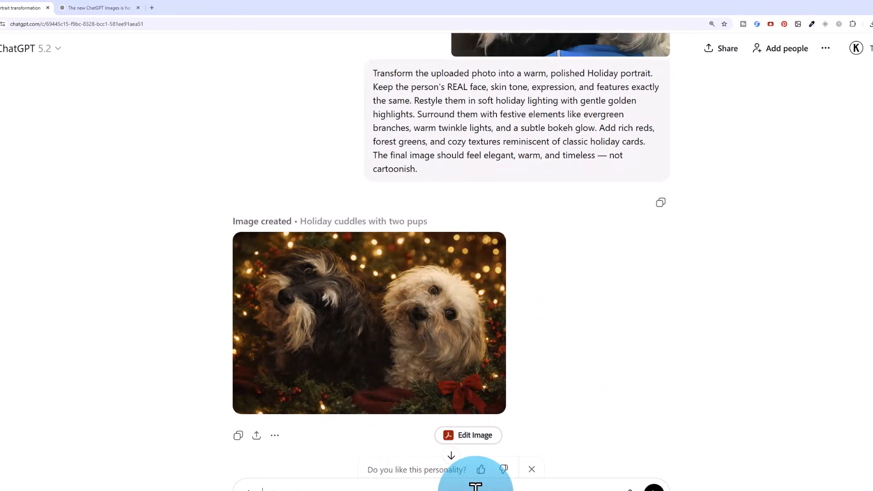
mouse_move(590, 401)
type("Let's turn this into a")
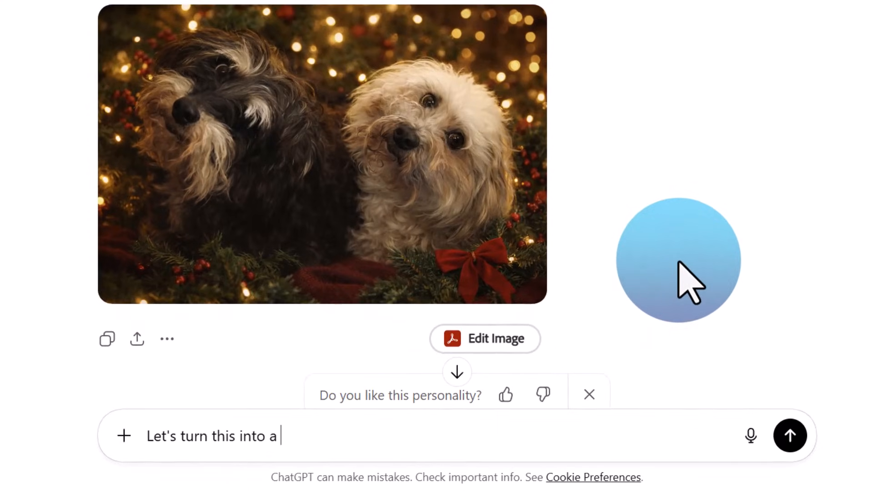
Draft the follow-up: 'Christmas Card. Add a border and "Merry Christmas" in festive font'
type("Christmas Card. Add a border")
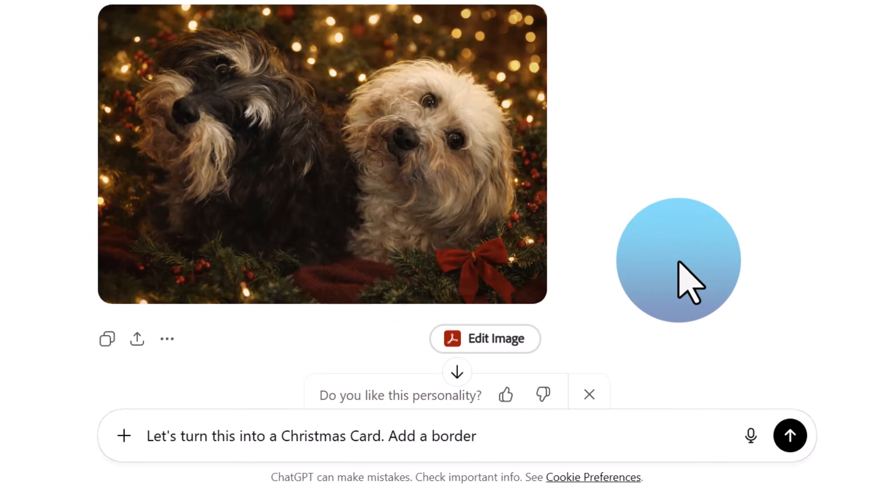
type("and \"Merry Christmas\" in festive font")
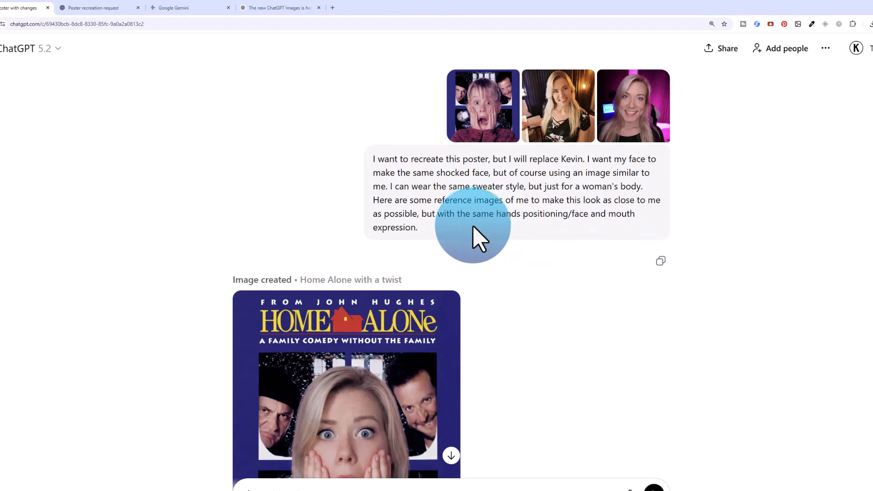
mouse_move(652, 189)
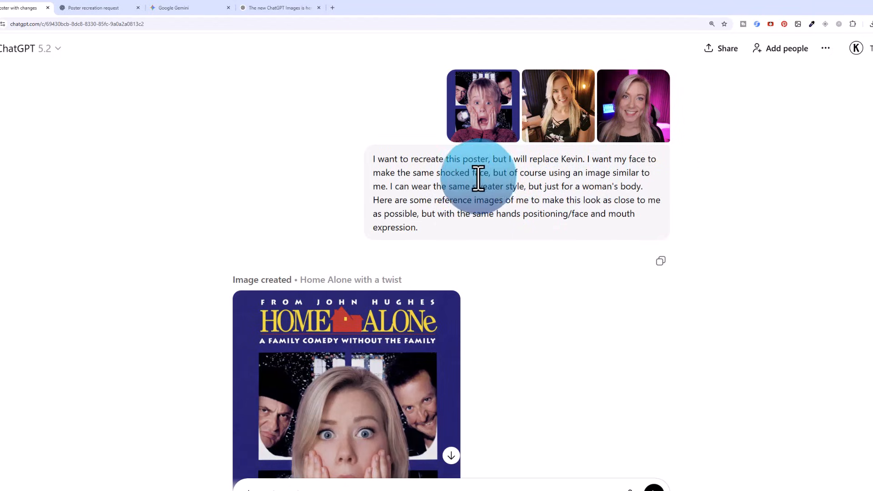
mouse_move(476, 179)
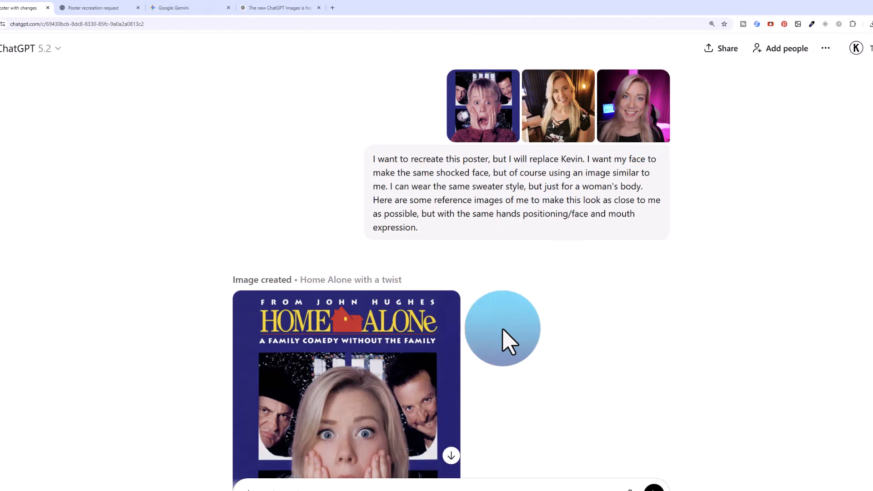
Scroll the Home Alone poster chat and open the Poster recreation request tab
scroll("down", 3)
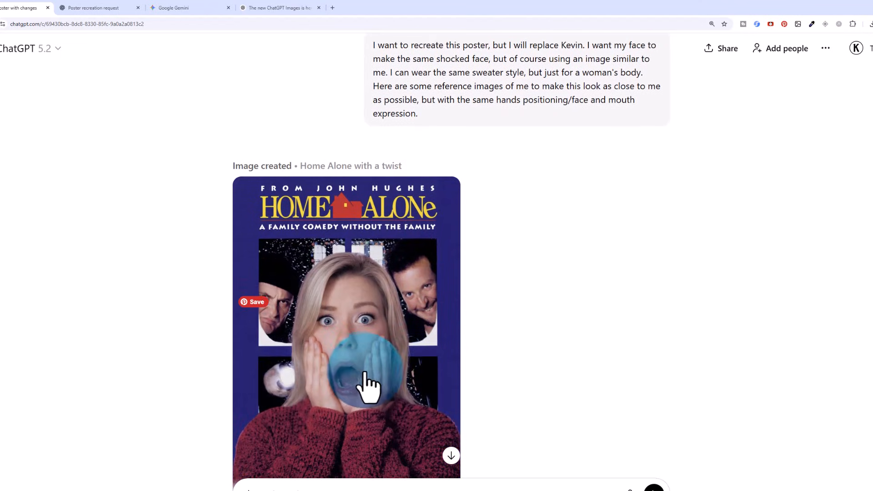
scroll("down", 3)
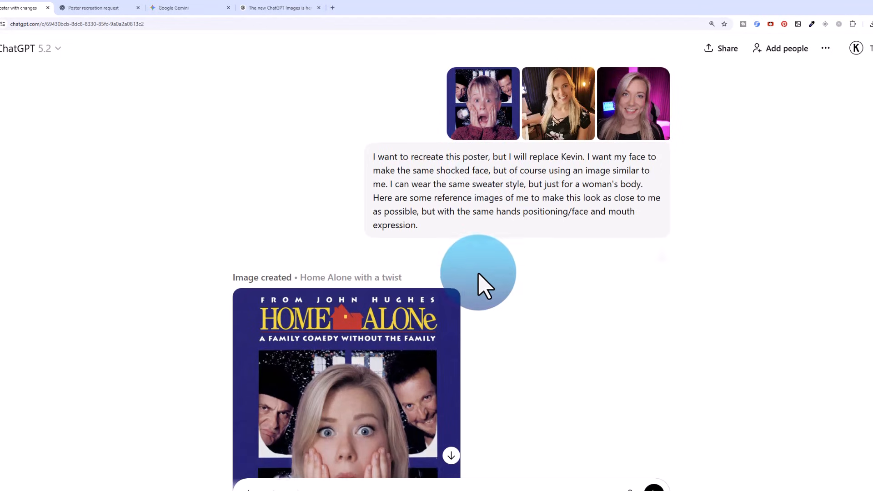
scroll("down", 3)
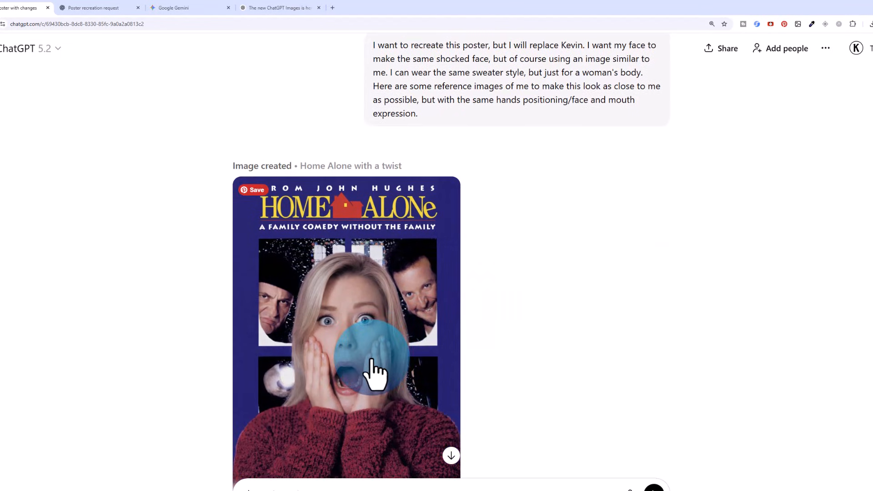
left_click(100, 8)
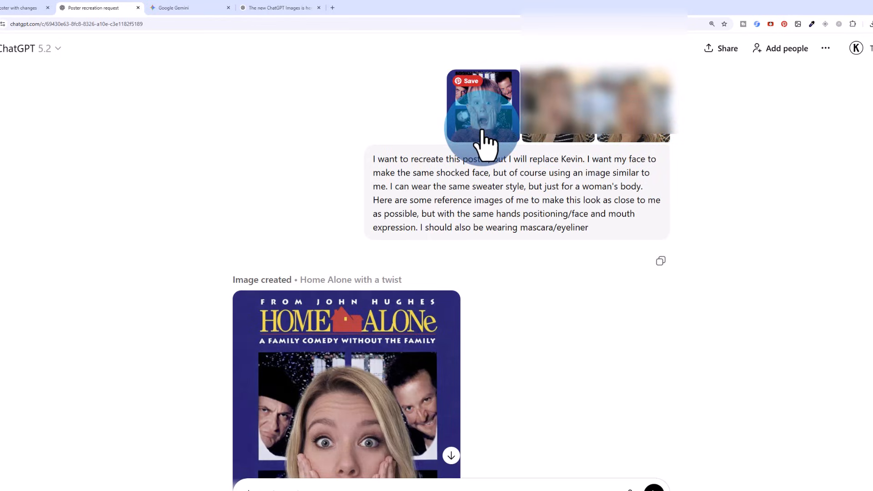
Compare against Gemini's Home Alone poster, then return to the ChatGPT chat
scroll("down", 3)
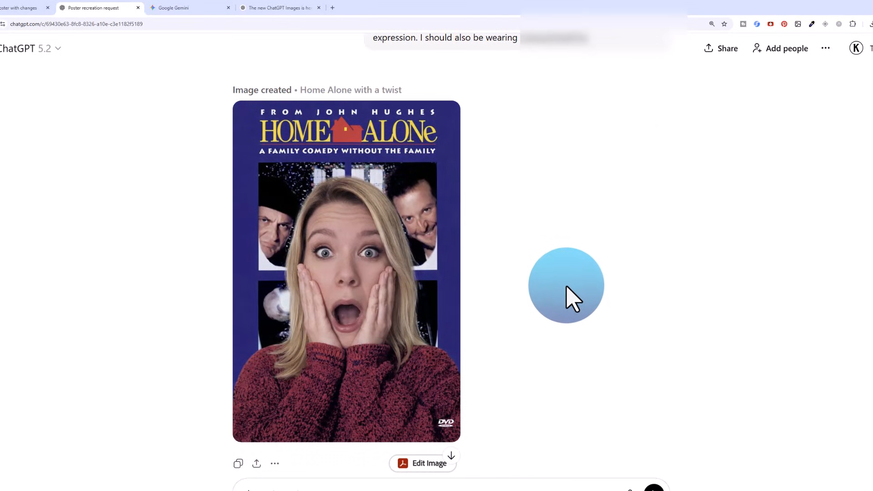
mouse_move(583, 202)
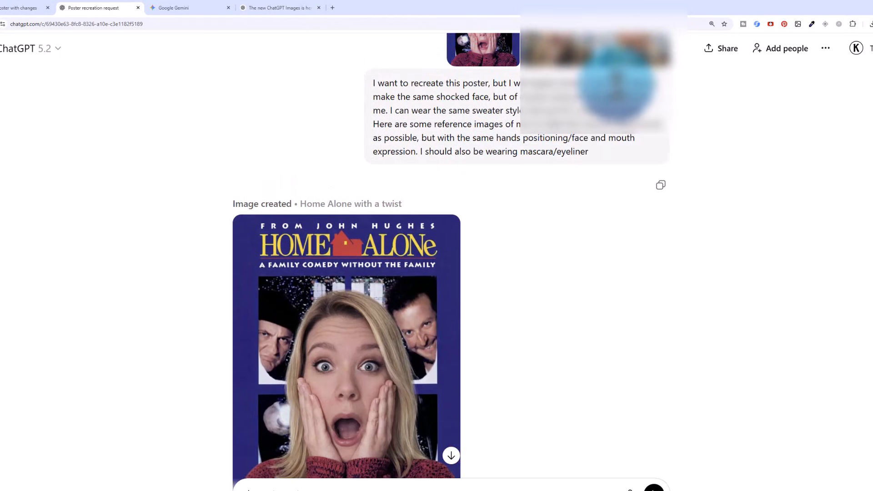
left_click(190, 7)
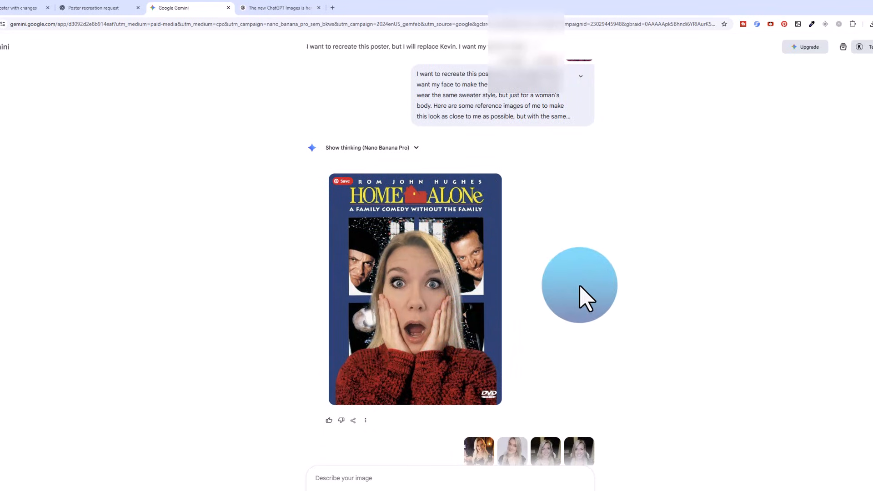
left_click(93, 7)
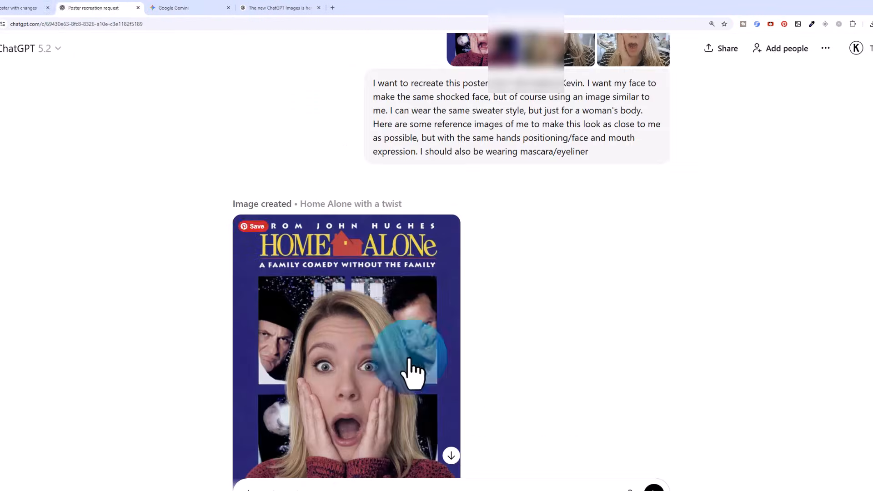
Switch to the ChatGPT Images page to begin the vineyard selfie edit
left_click(92, 8)
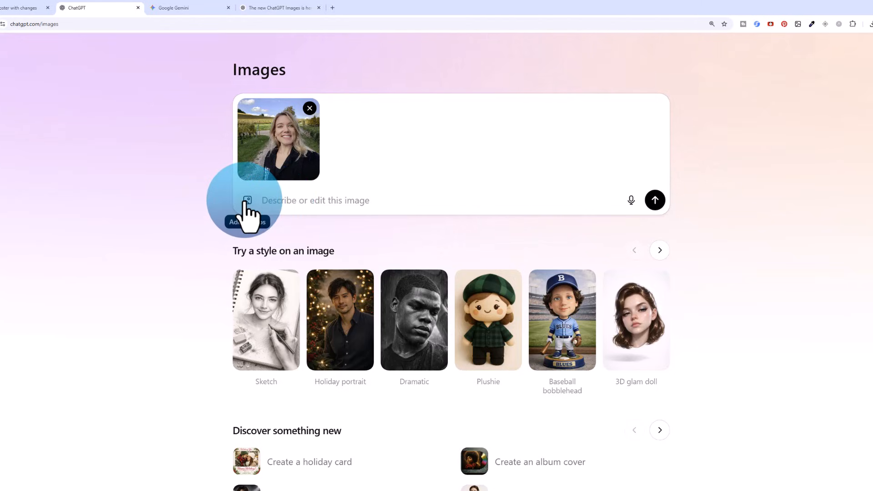
Send the ski-resort edit request and enlarge the resulting selfie
right_click(315, 201)
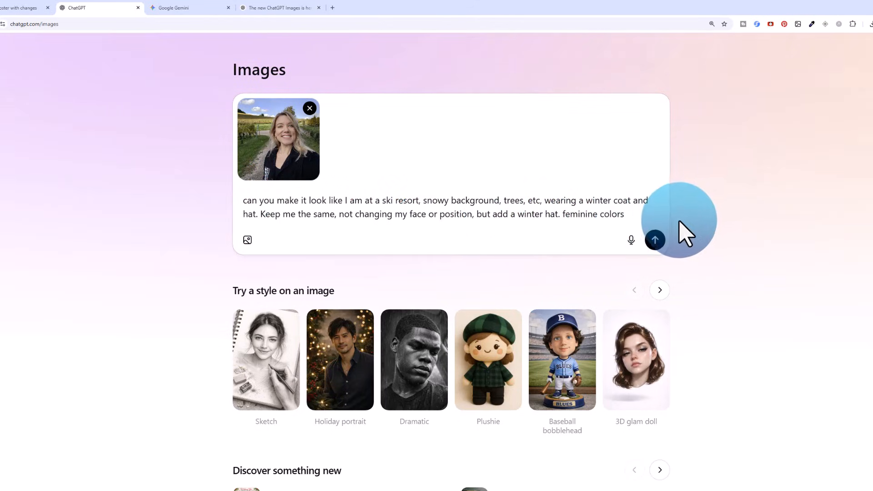
mouse_move(697, 233)
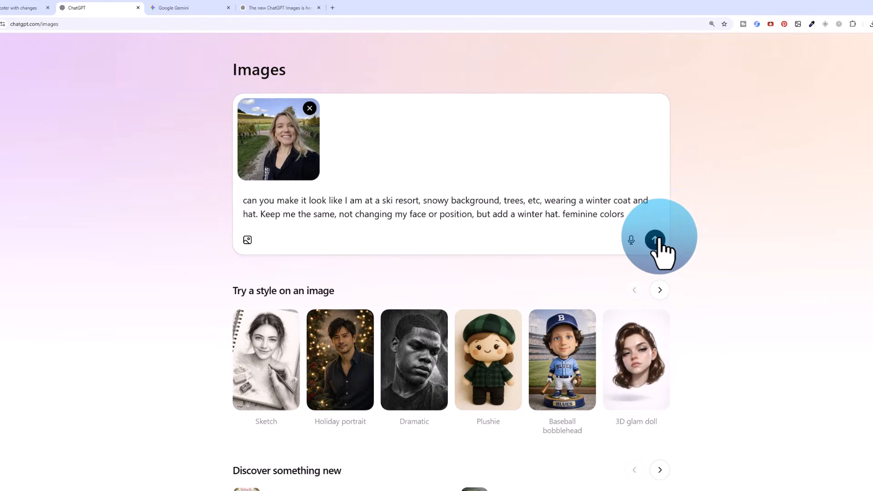
left_click(655, 240)
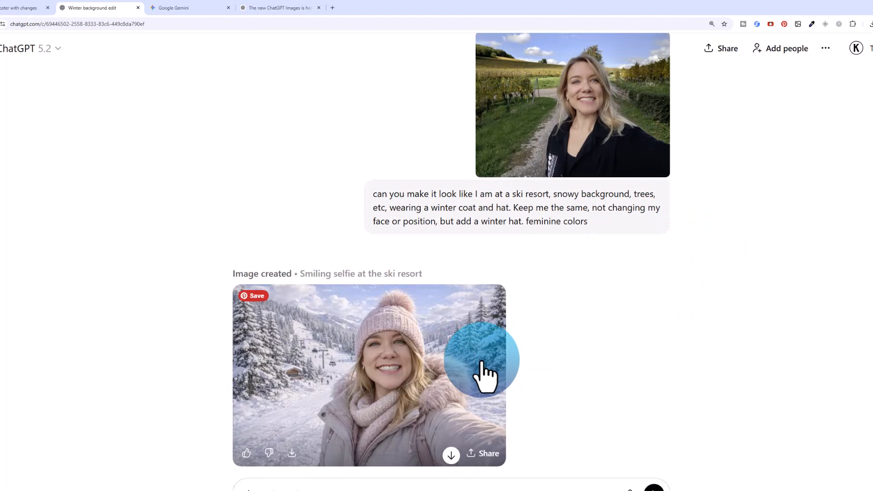
left_click(369, 375)
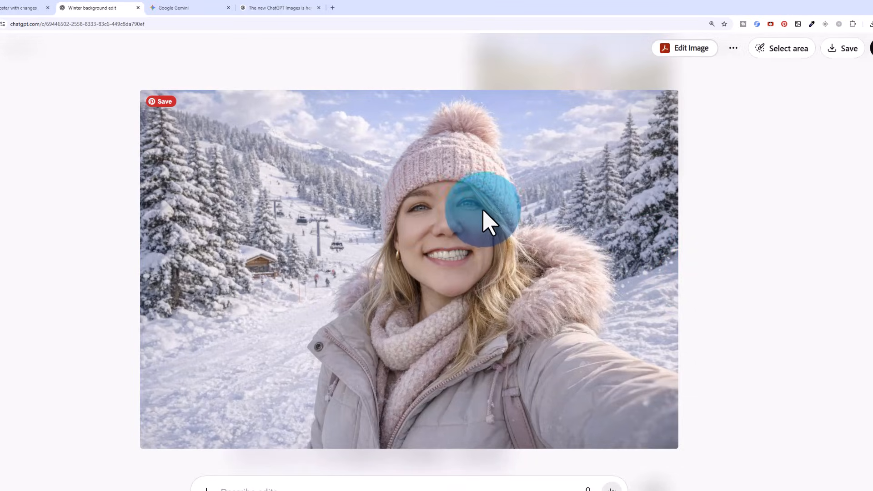
Close the enlarged ski-resort selfie and scroll through the conversation
left_click_drag(487, 223, 465, 272)
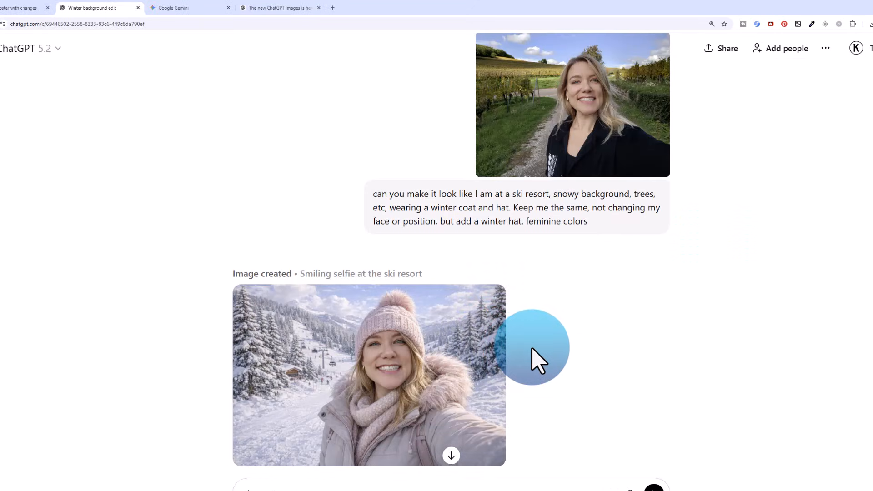
scroll("down", 3)
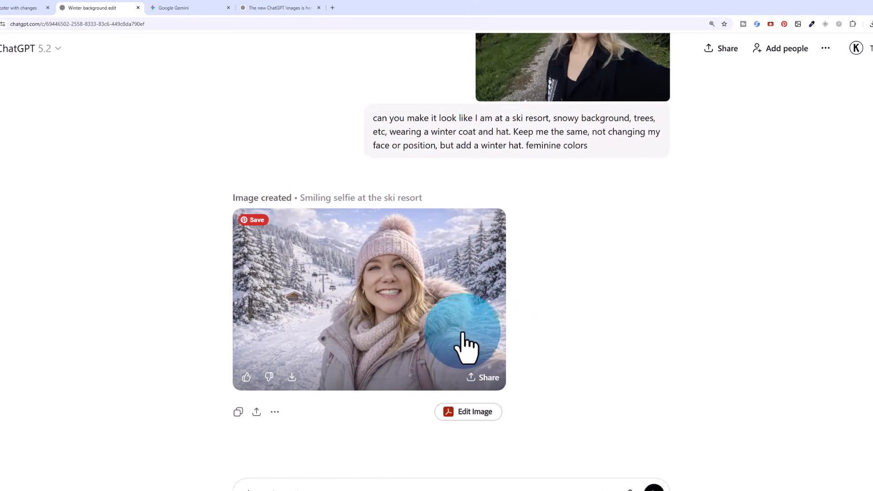
scroll("down", 3)
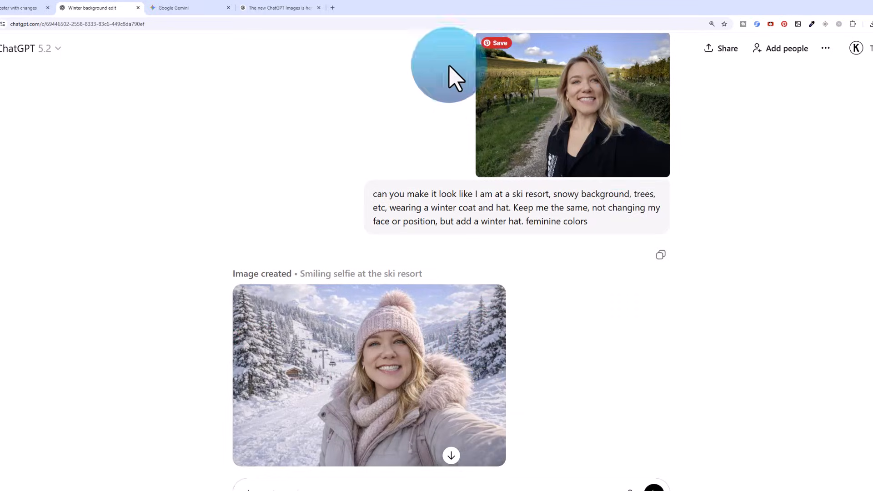
Enlarge Gemini's first ski-resort selfie and its pink-coat revision, then return to ChatGPT
left_click(189, 8)
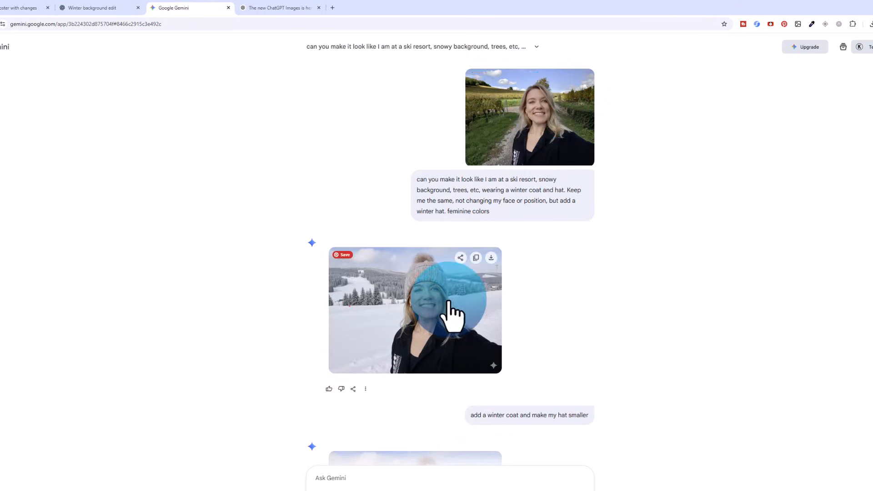
left_click(415, 310)
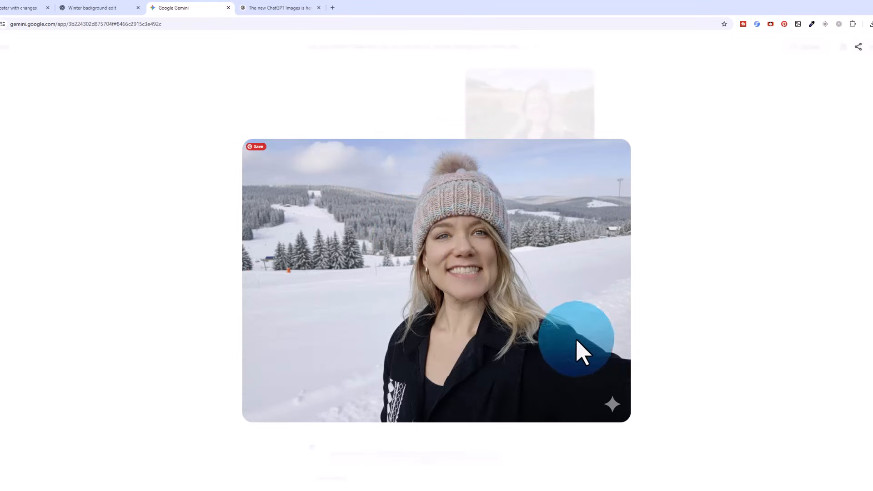
scroll("down", 3)
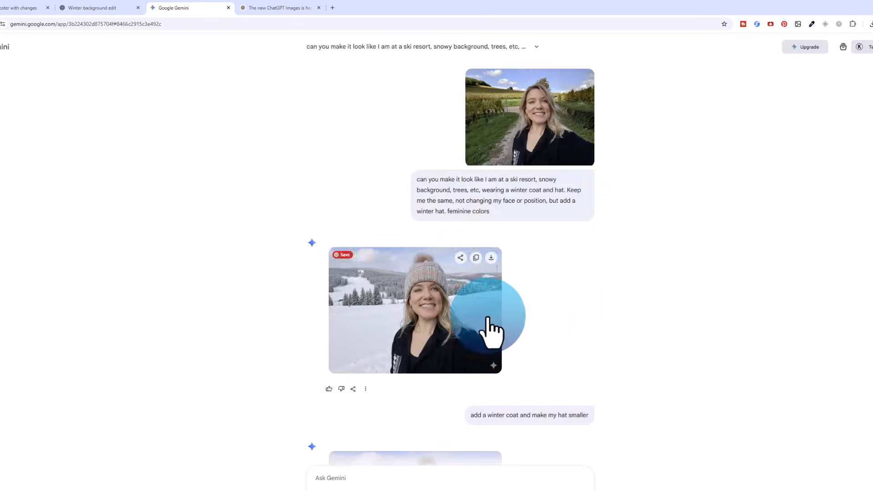
scroll("down", 3)
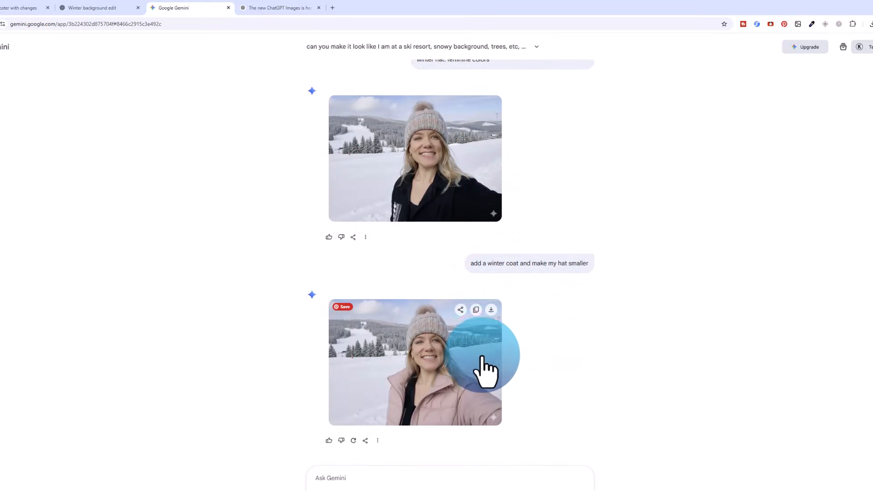
left_click(415, 362)
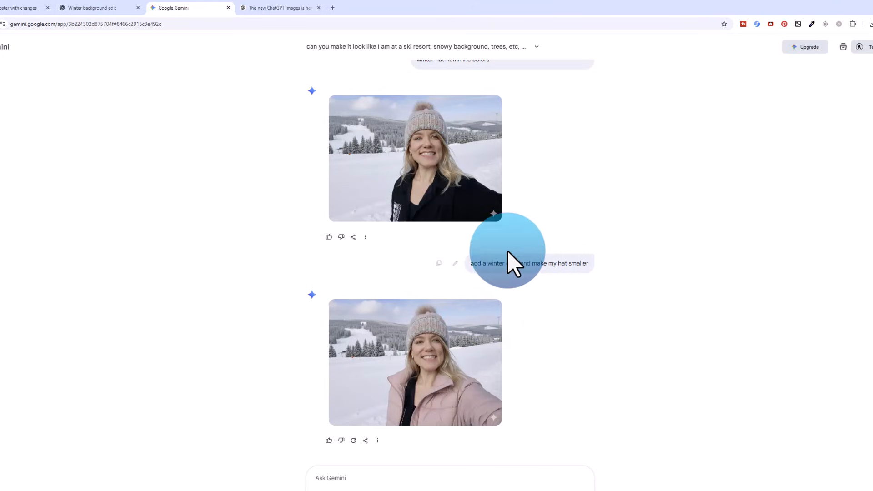
left_click(99, 7)
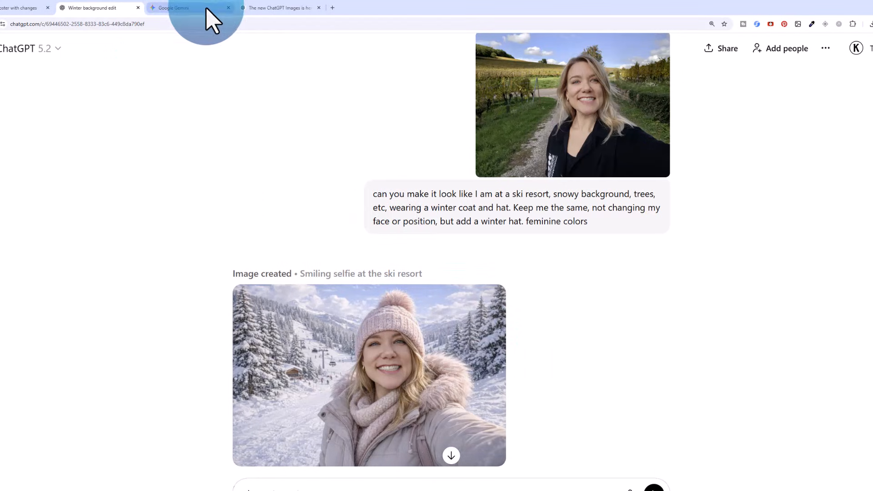
left_click(369, 375)
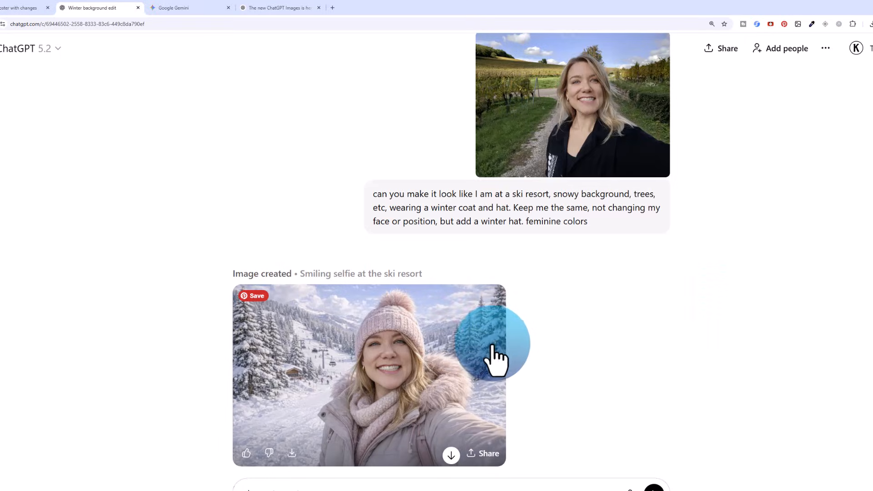
left_click(189, 8)
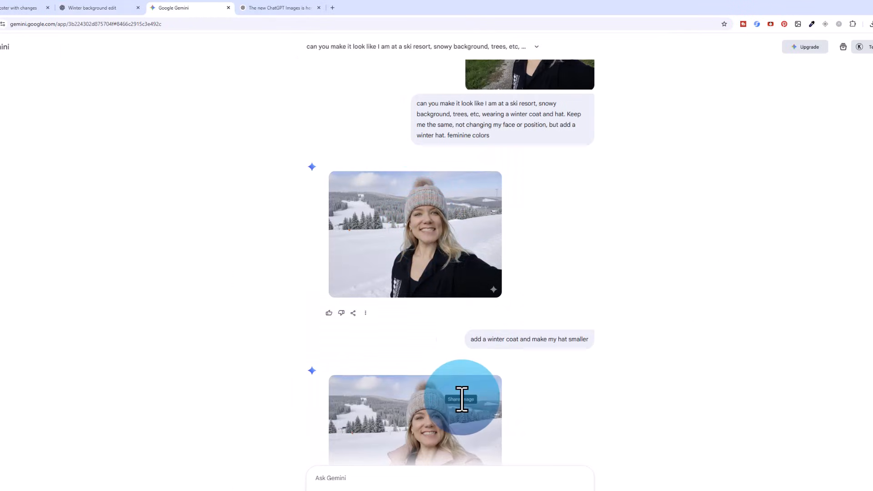
left_click(89, 7)
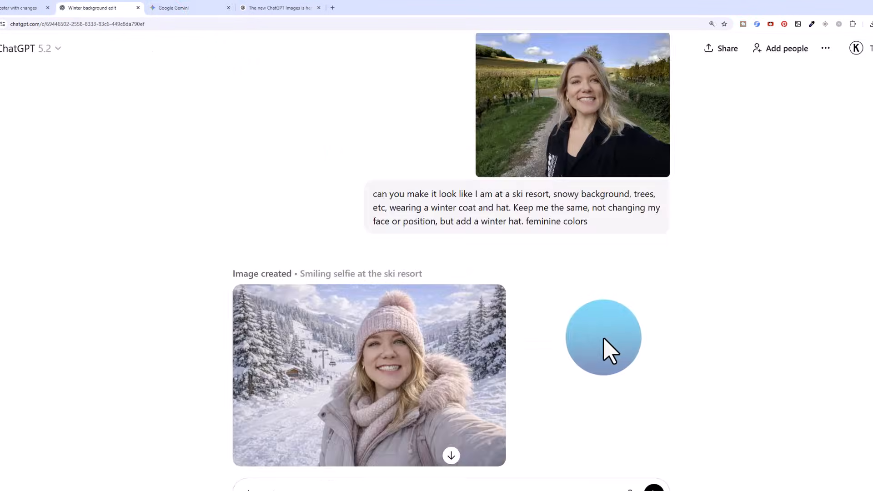
mouse_move(548, 298)
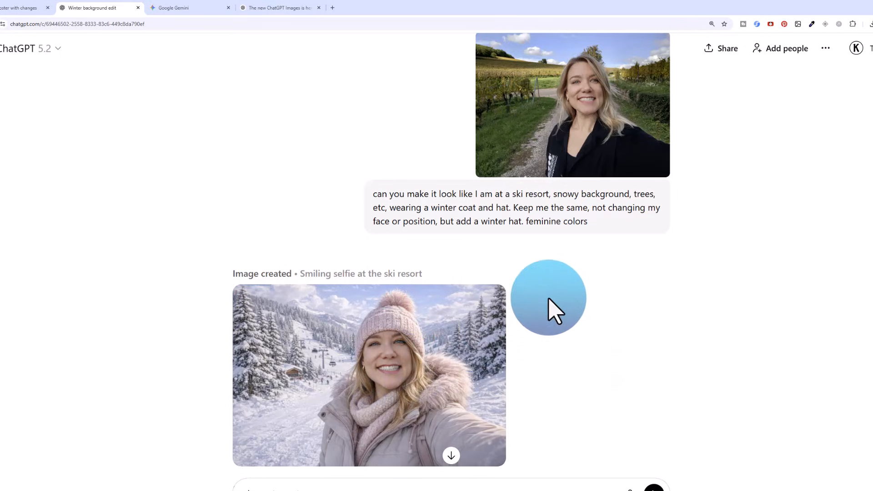
mouse_move(538, 340)
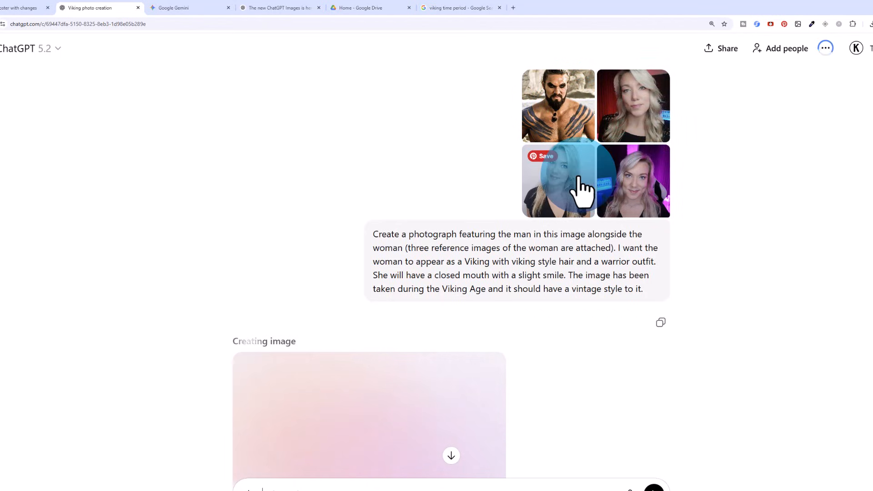
mouse_move(776, 323)
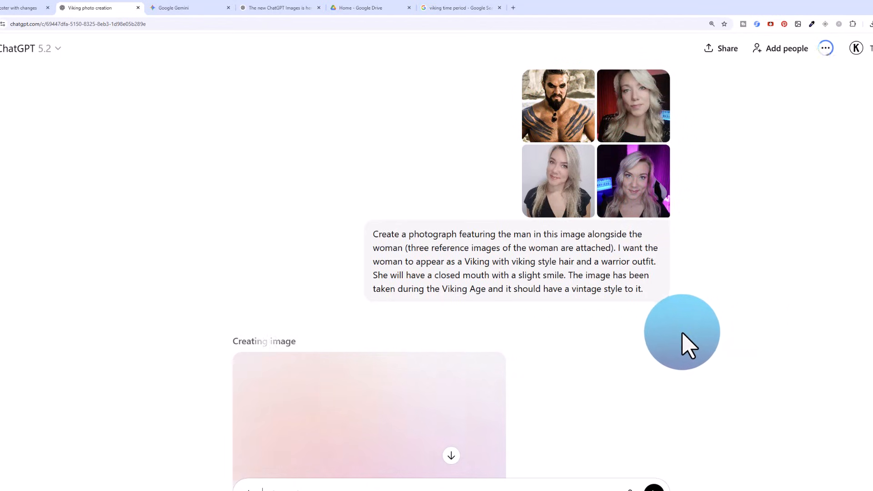
mouse_move(682, 345)
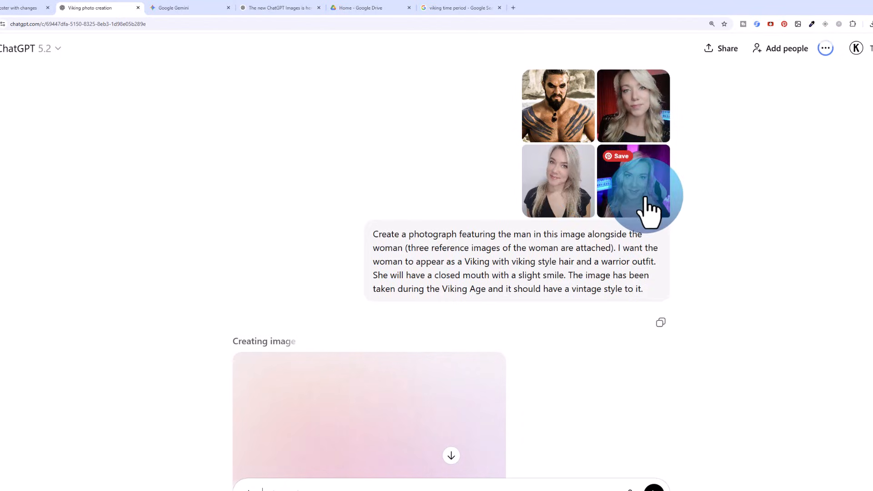
mouse_move(704, 236)
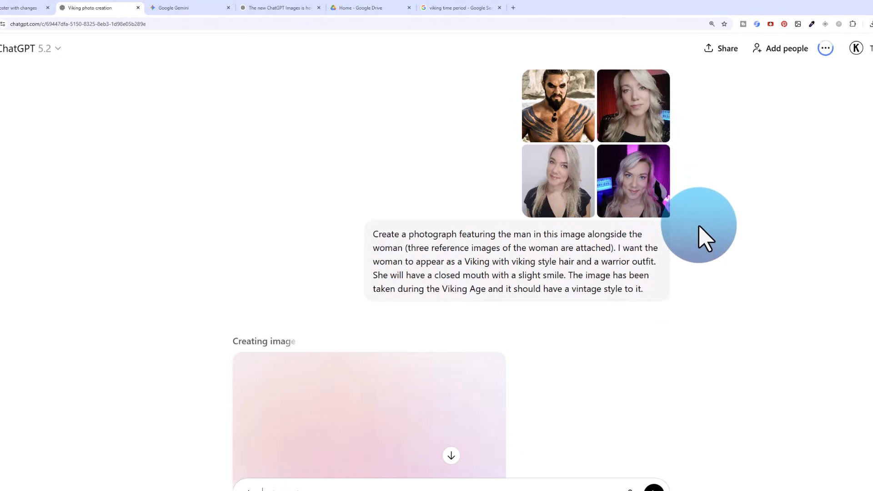
mouse_move(704, 251)
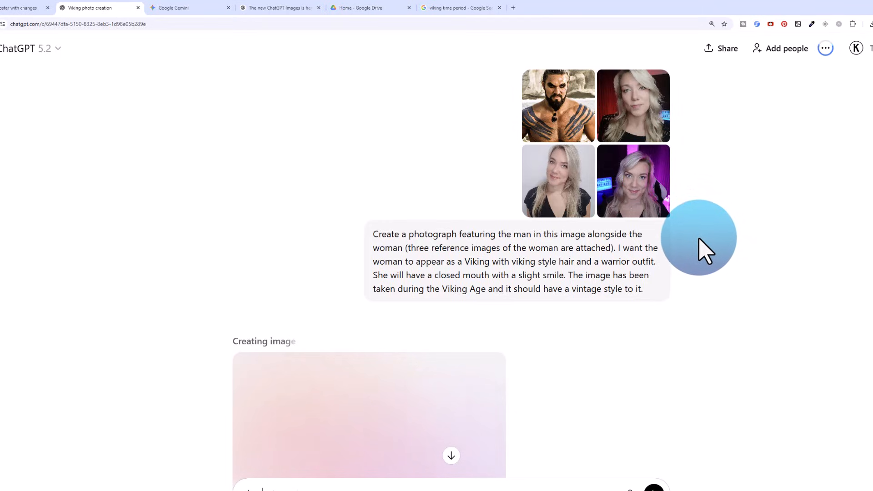
mouse_move(700, 262)
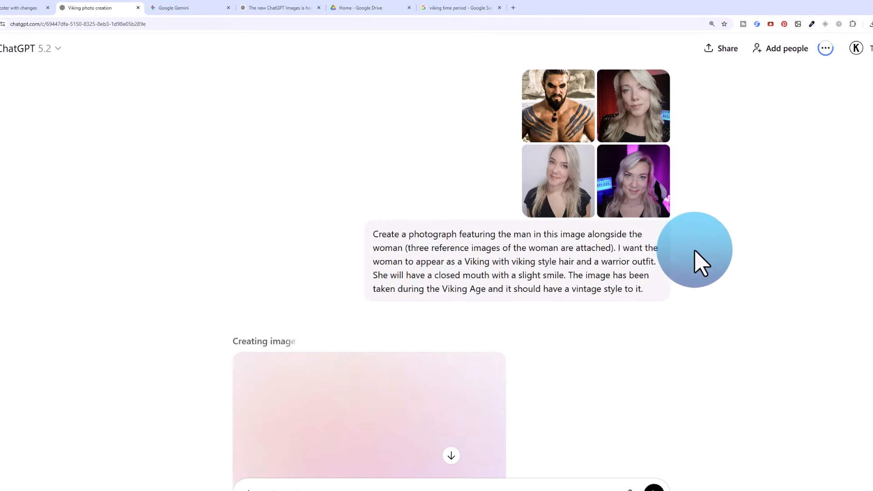
mouse_move(699, 317)
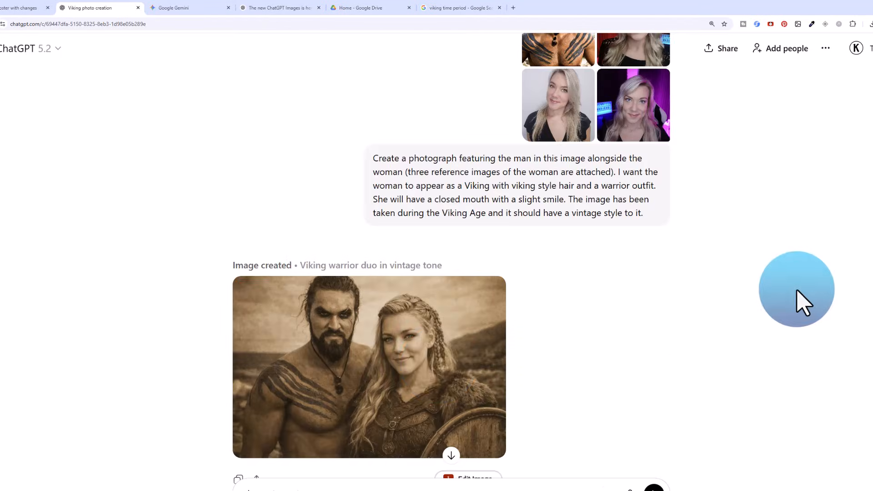
mouse_move(429, 354)
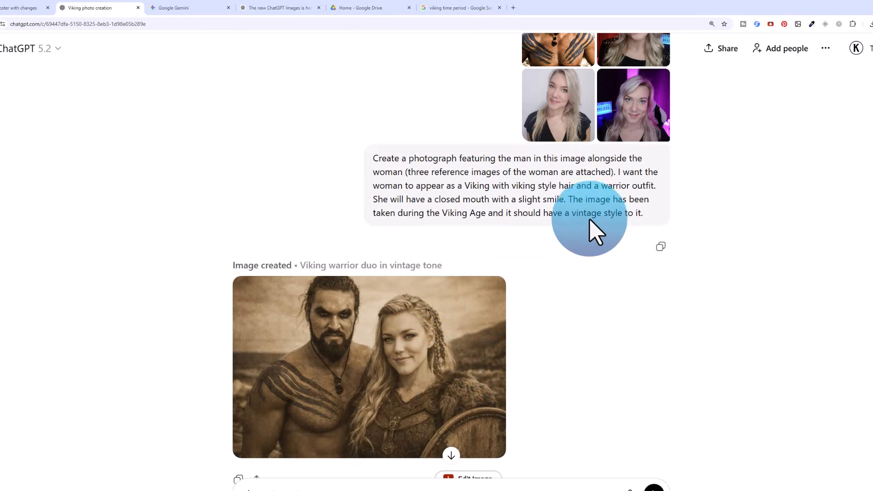
View Gemini's sepia ca. 950 AD Viking portrait, toggling to ChatGPT's version and back
left_click(189, 7)
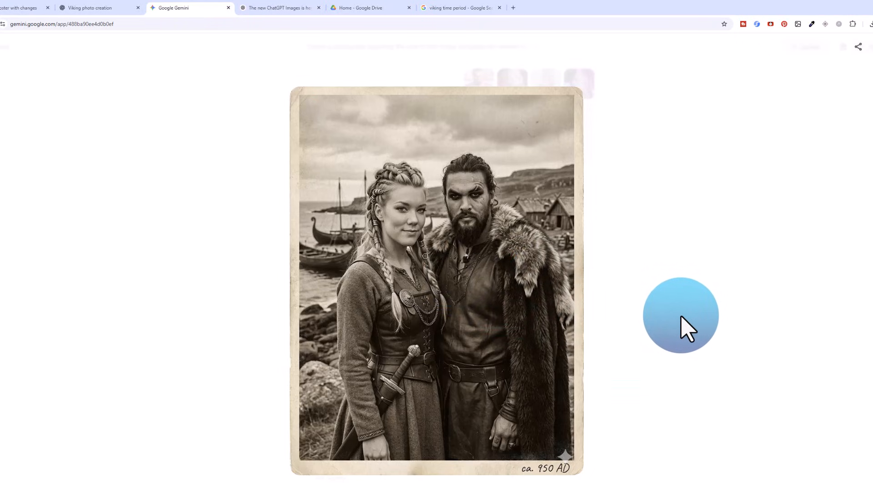
mouse_move(418, 256)
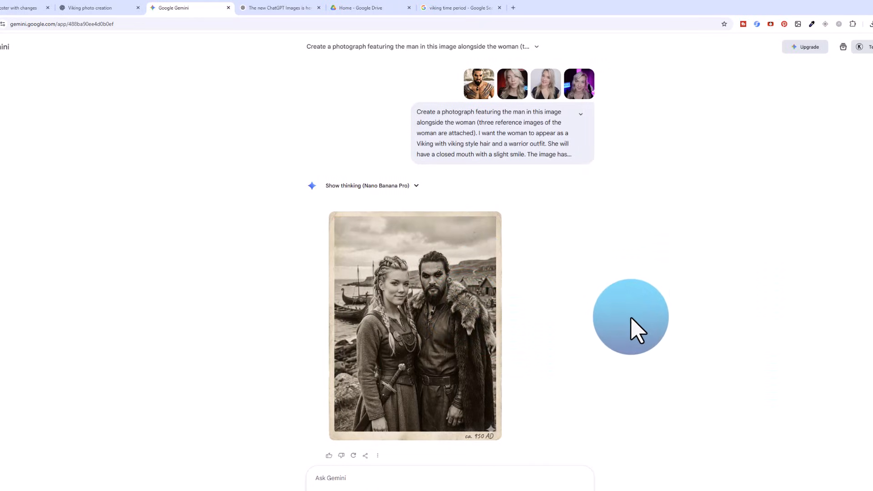
left_click(89, 8)
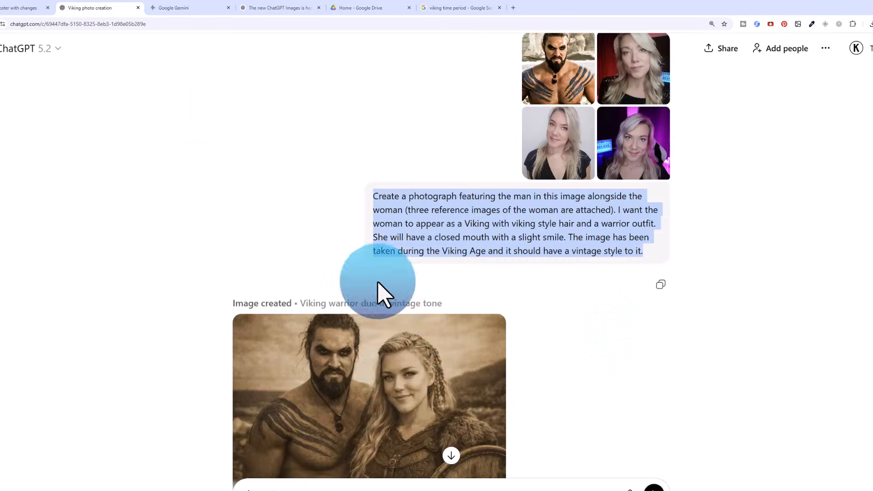
left_click(190, 7)
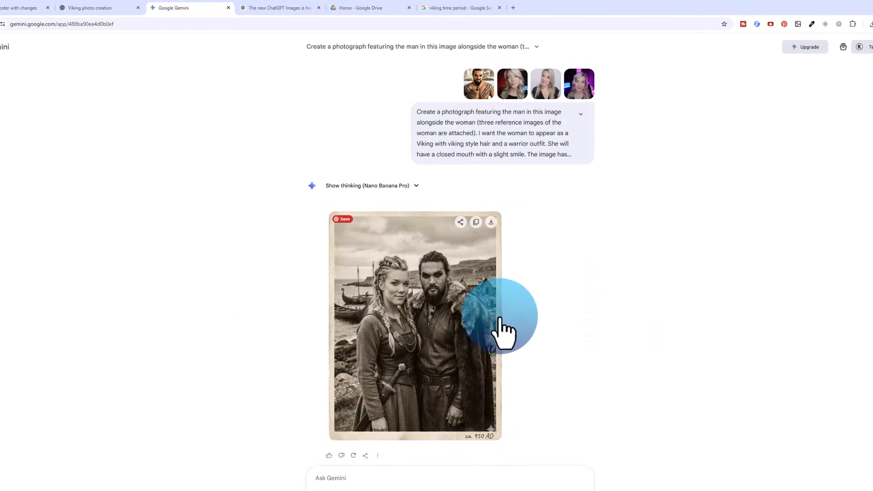
mouse_move(509, 359)
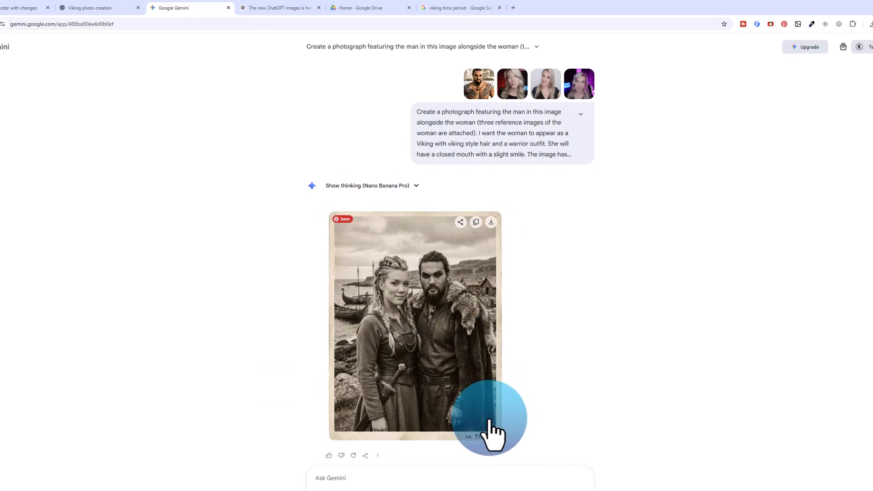
left_click(414, 327)
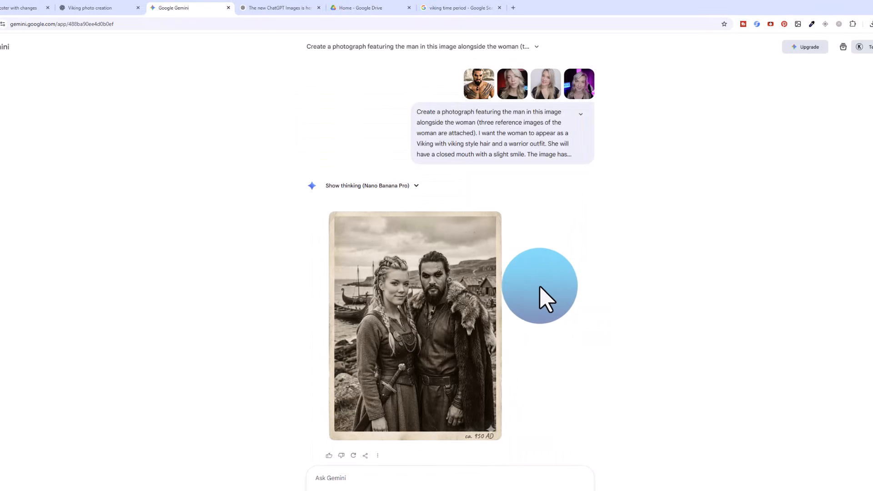
mouse_move(580, 424)
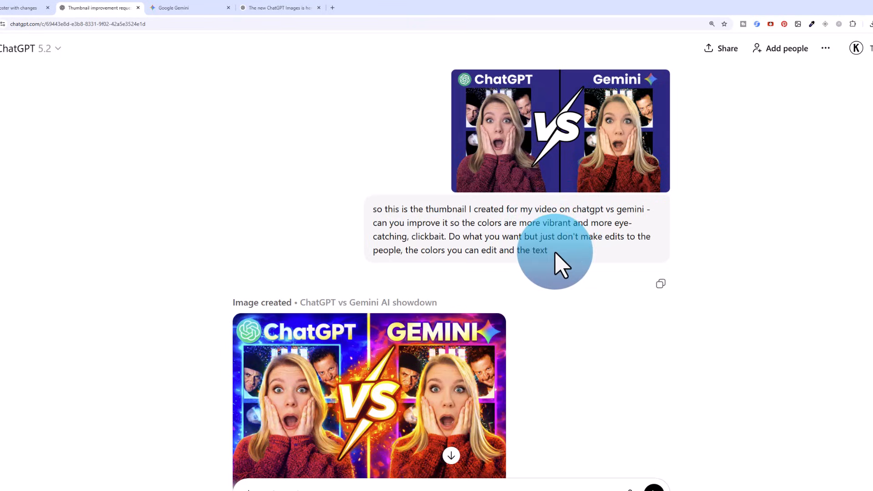
mouse_move(459, 250)
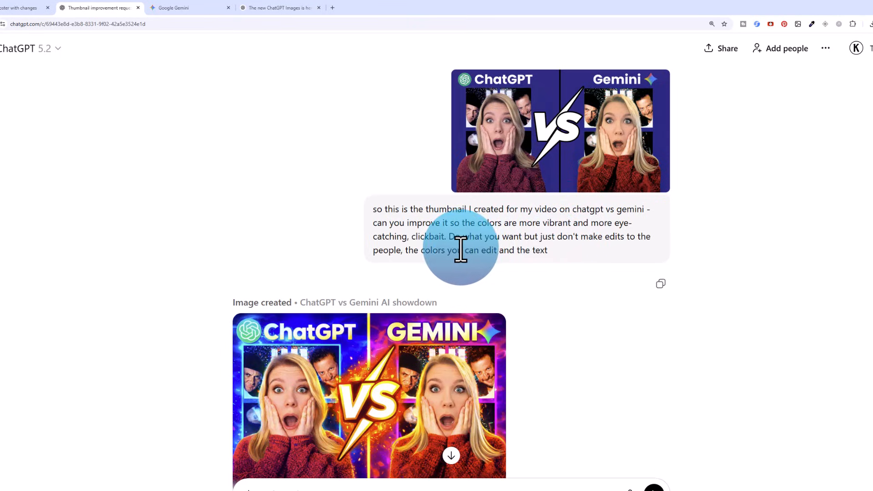
mouse_move(562, 259)
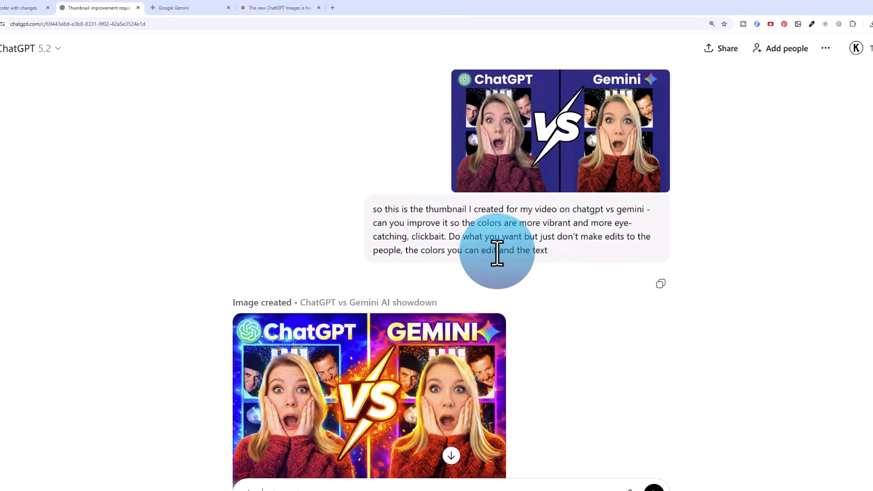
Scroll to the vibrant first thumbnail and the 'Let's try again' less-clickbaity prompt
scroll("down", 3)
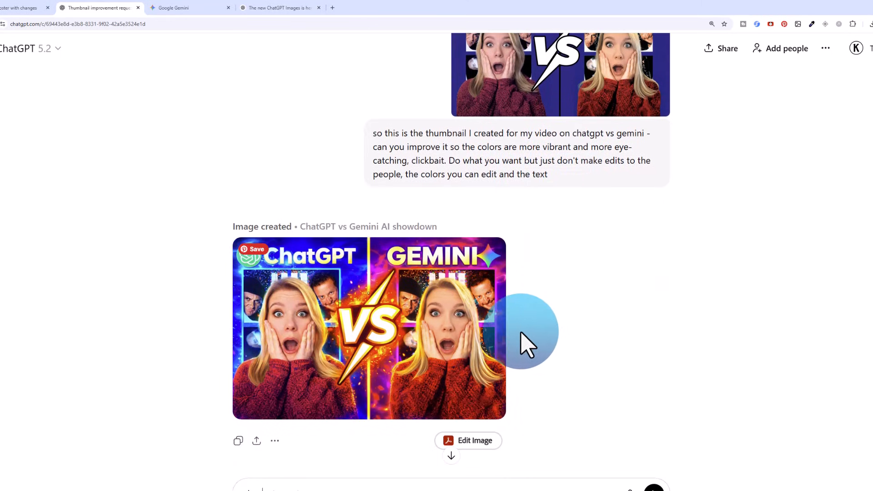
mouse_move(490, 342)
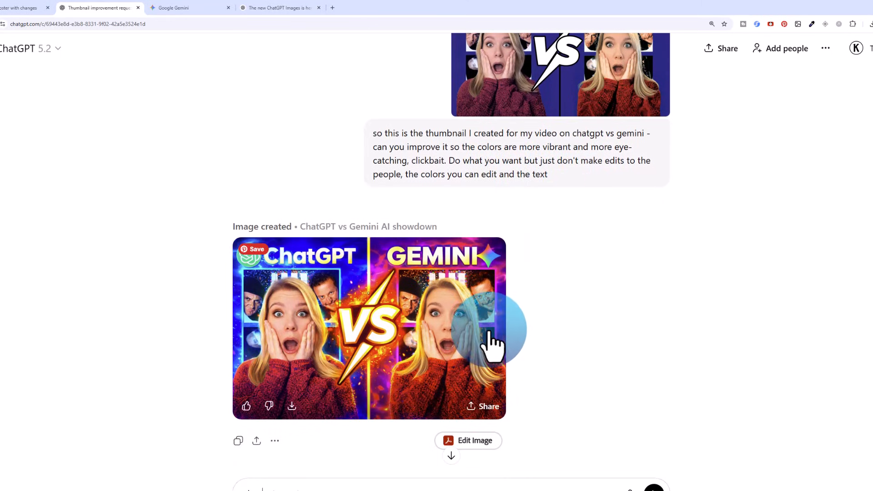
left_click(369, 328)
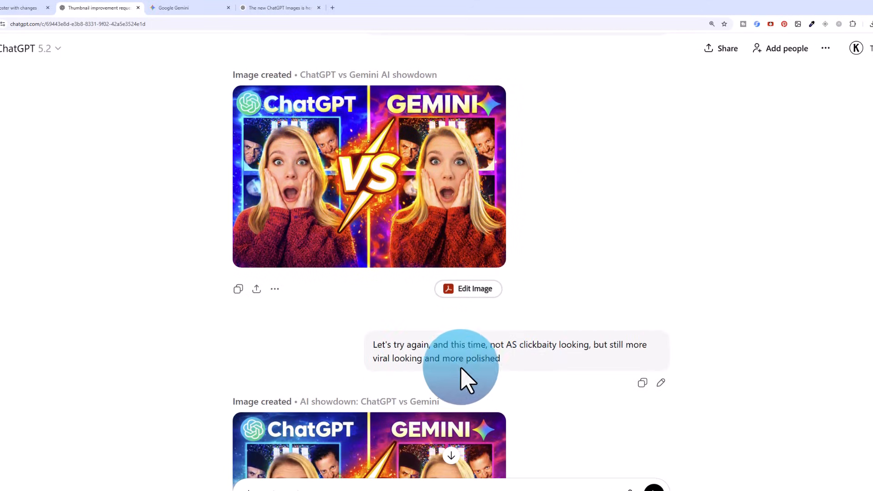
scroll("down", 3)
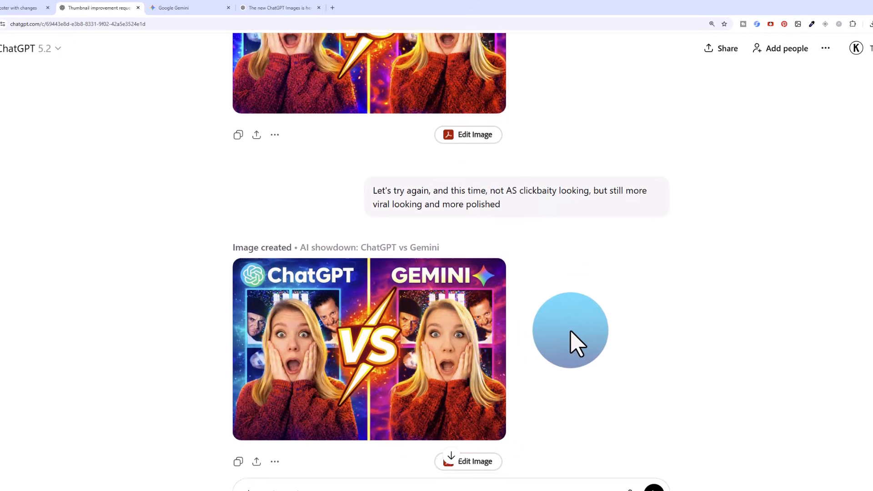
scroll("down", 3)
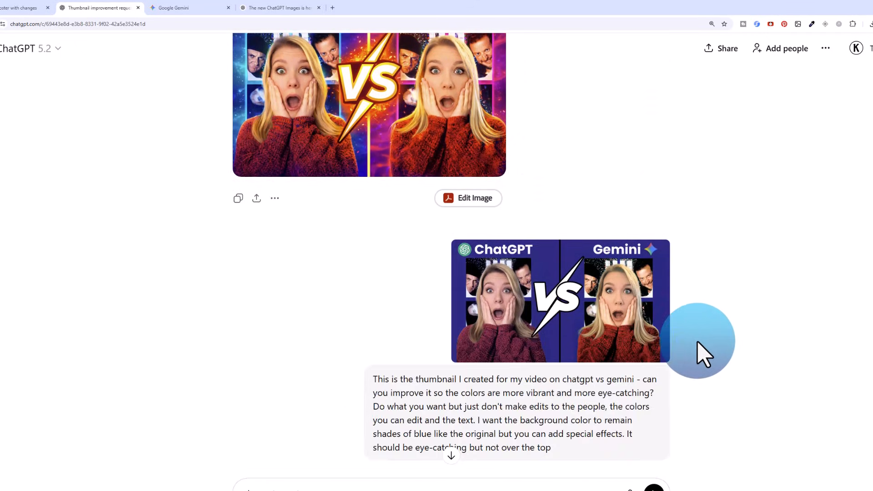
scroll("down", 3)
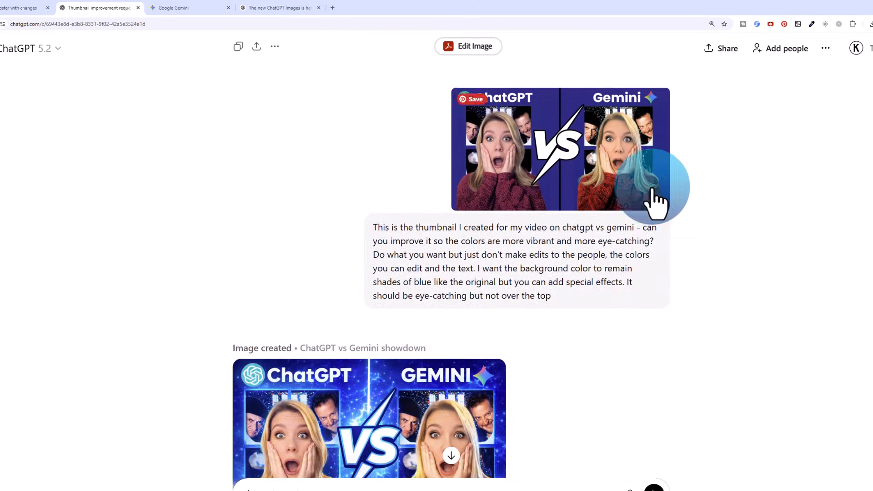
scroll("down", 3)
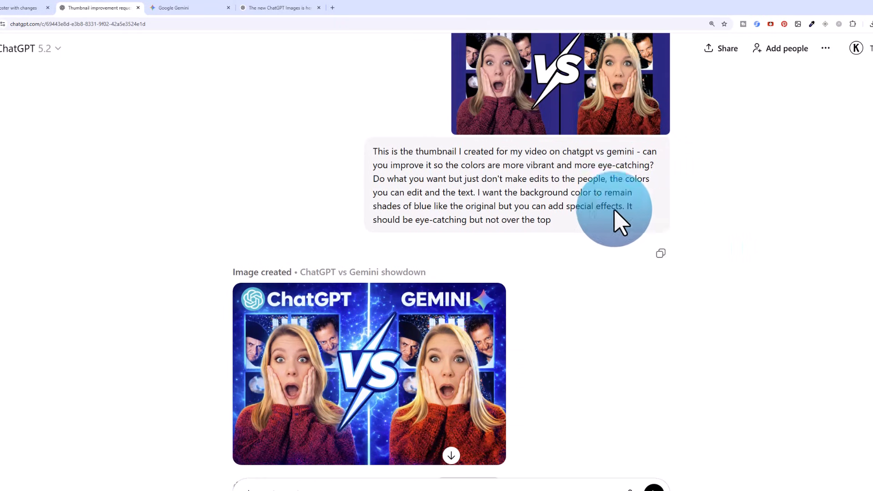
mouse_move(562, 258)
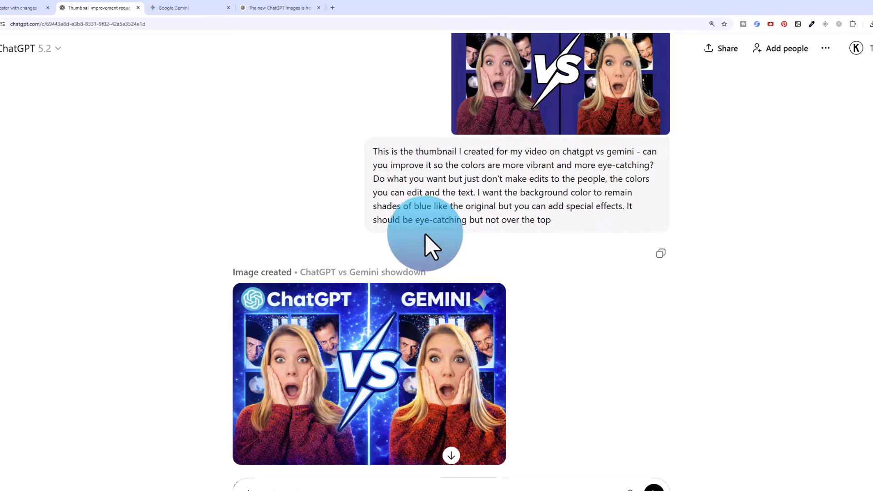
mouse_move(506, 342)
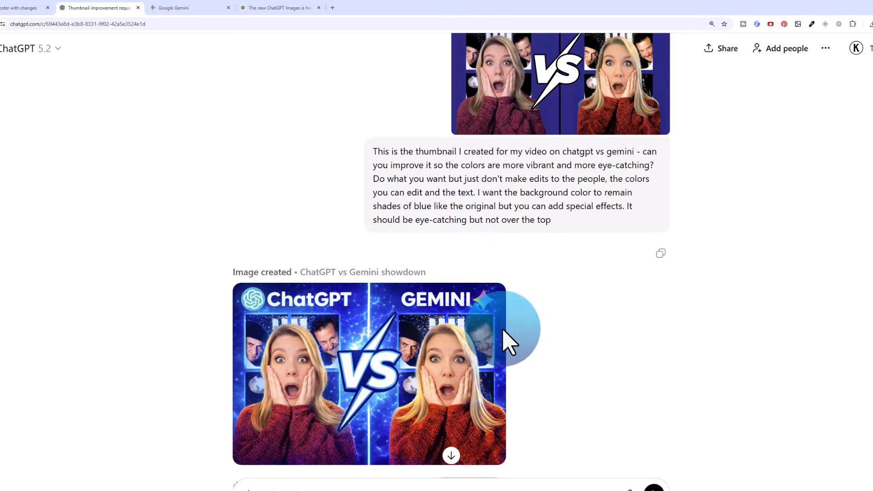
left_click(369, 373)
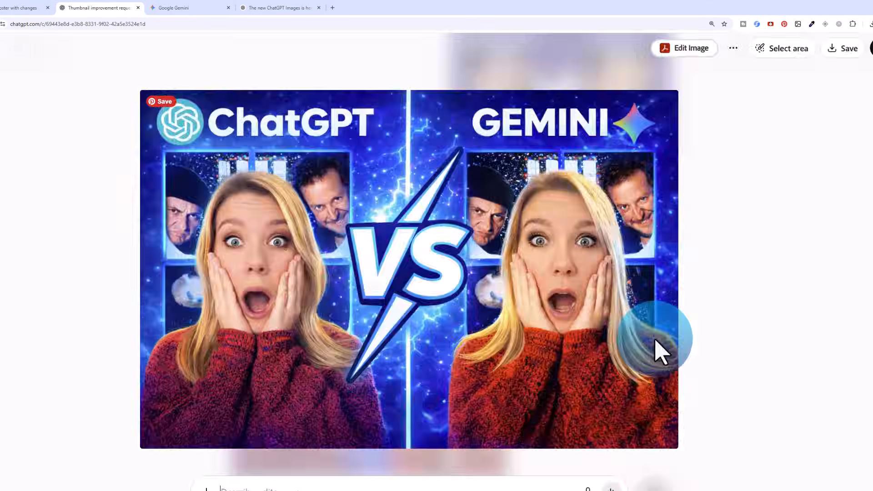
mouse_move(730, 312)
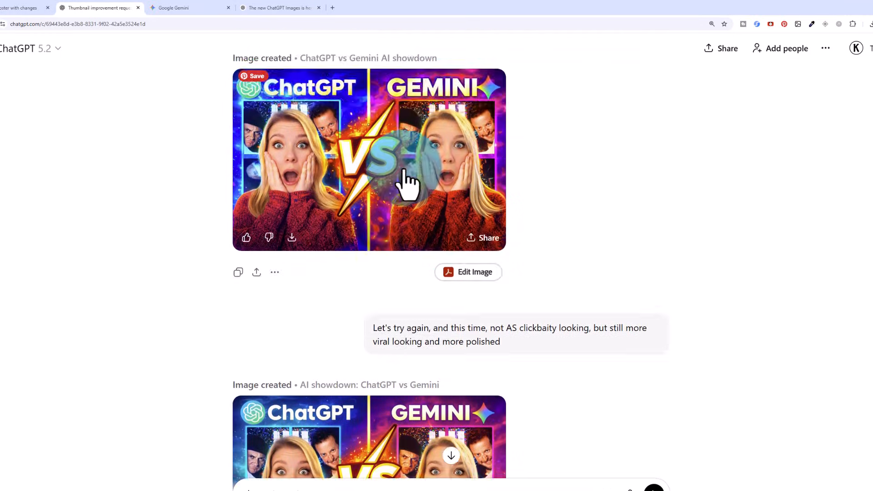
left_click(189, 8)
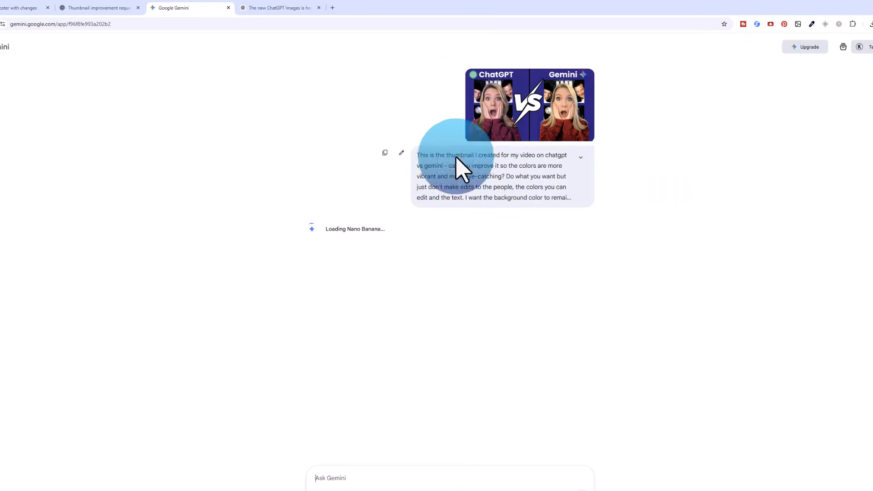
mouse_move(568, 112)
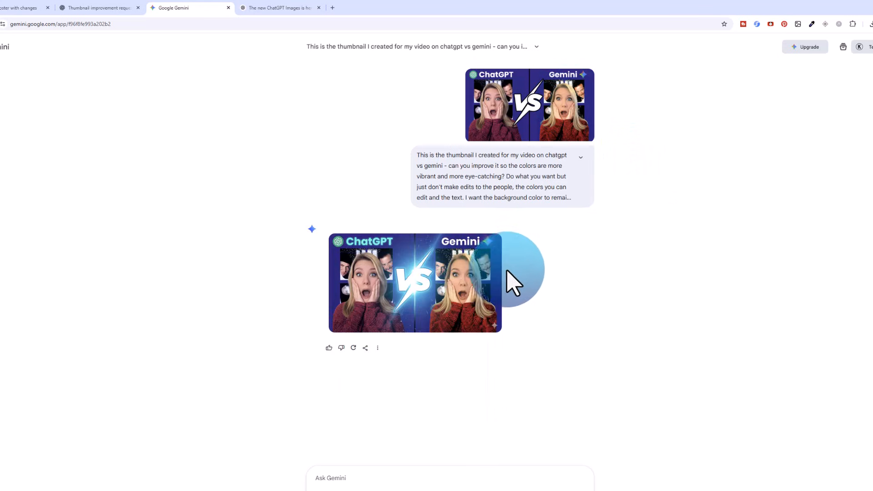
Enlarge Gemini's dark blue lightning-VS thumbnail, then return to the ChatGPT chat
left_click(414, 283)
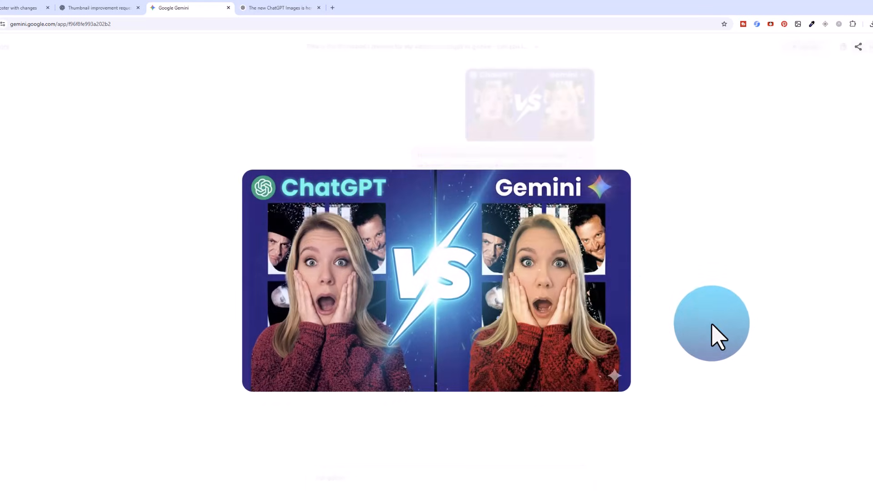
mouse_move(719, 332)
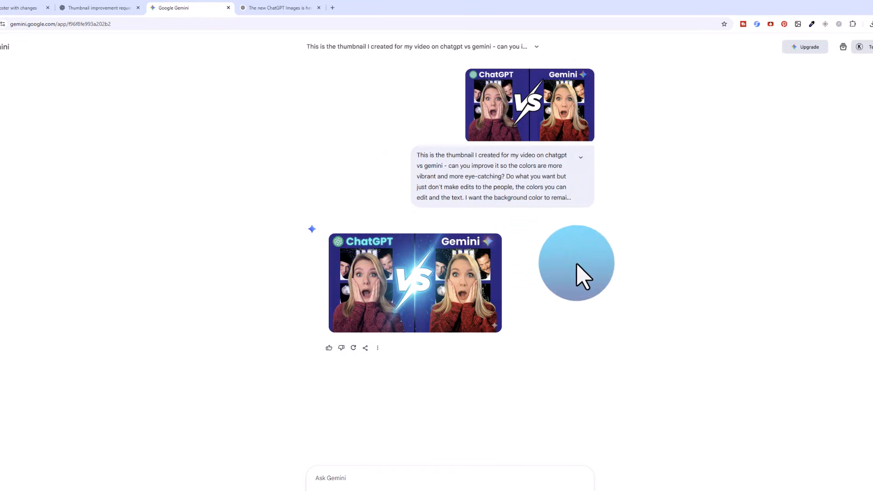
left_click(415, 283)
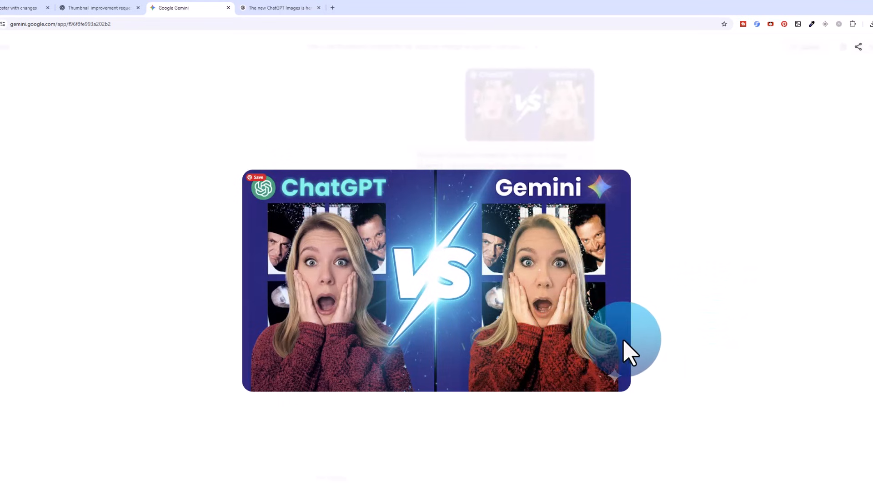
left_click(99, 8)
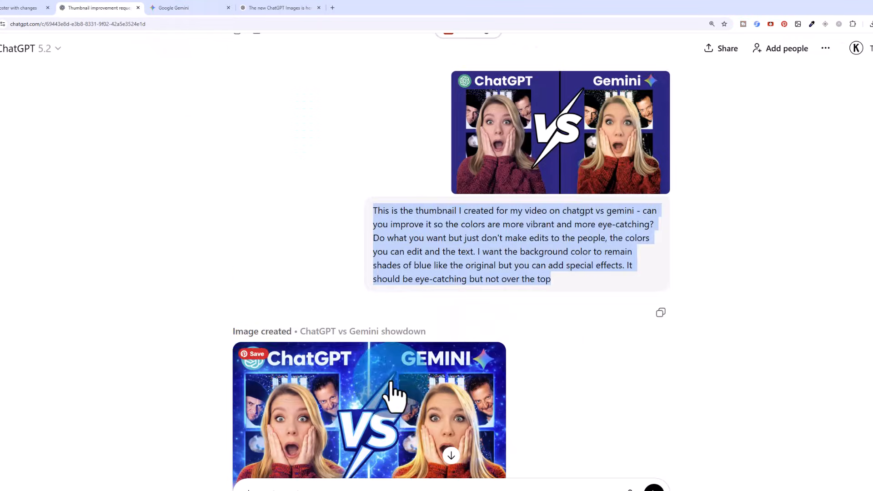
View ChatGPT's blue showdown thumbnail full size, then switch to the Gemini chat
left_click(369, 412)
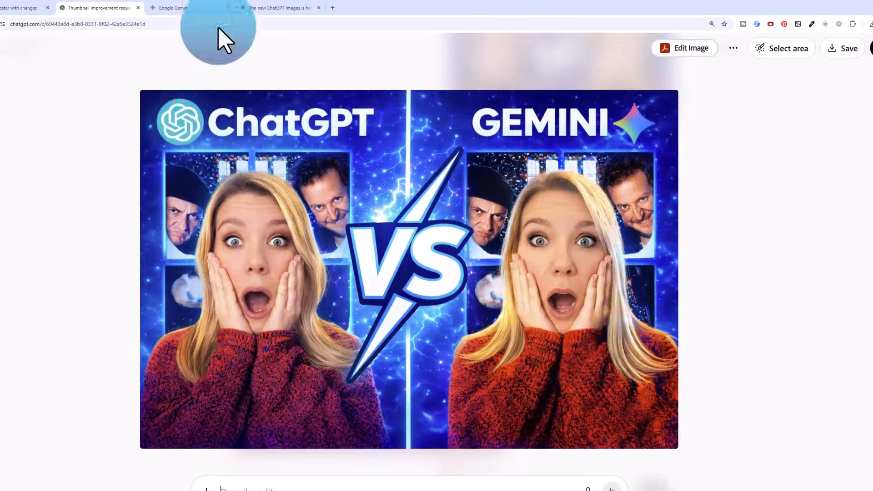
left_click(178, 7)
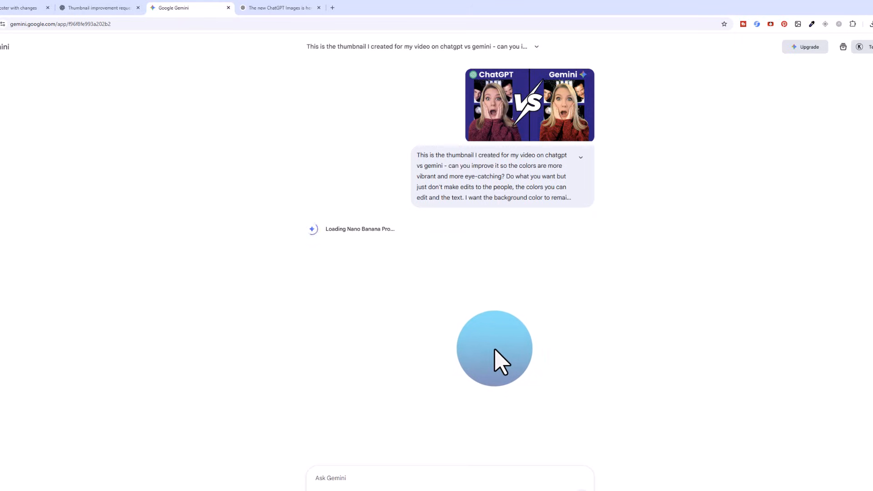
mouse_move(474, 340)
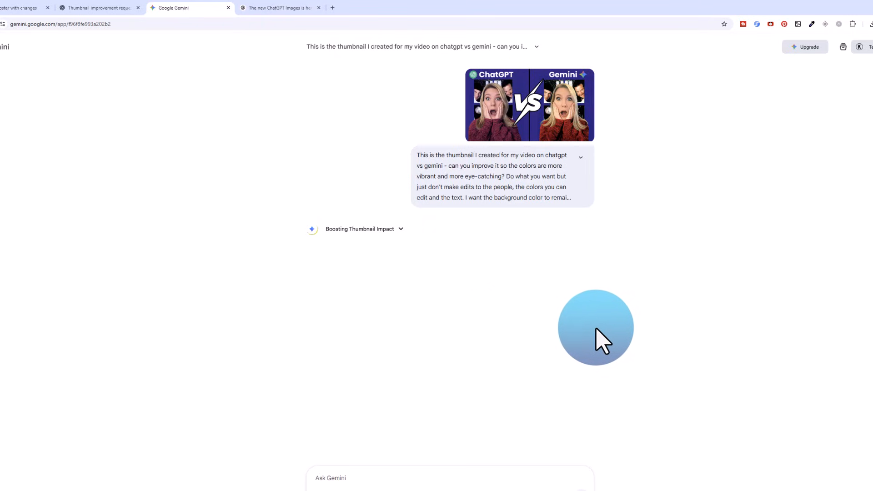
View Gemini's glowing circuit-style blue thumbnail full size, then return to ChatGPT
left_click(529, 105)
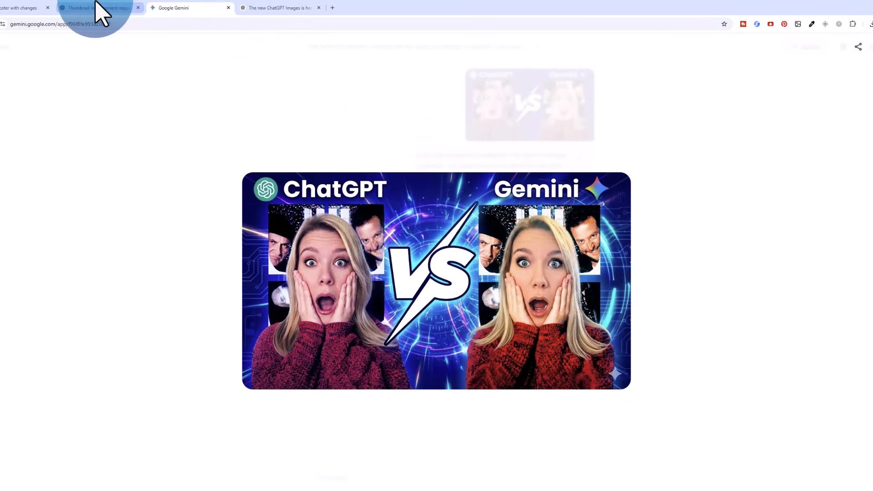
left_click(97, 7)
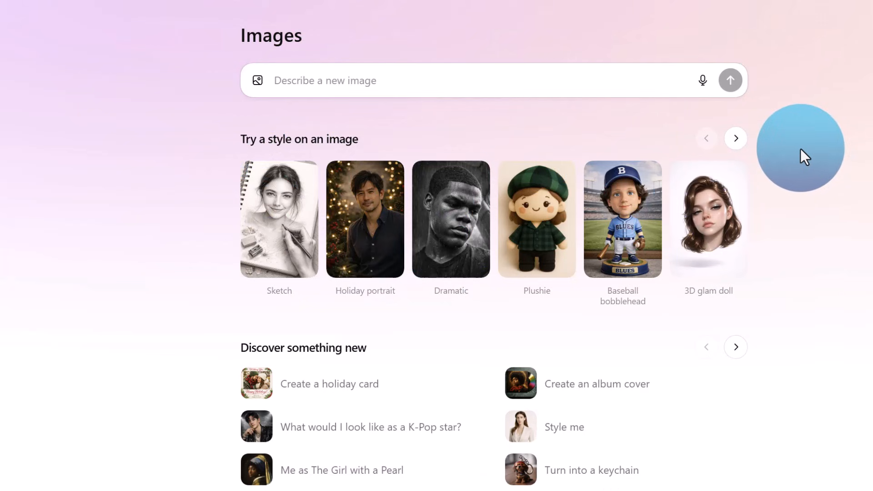
mouse_move(788, 158)
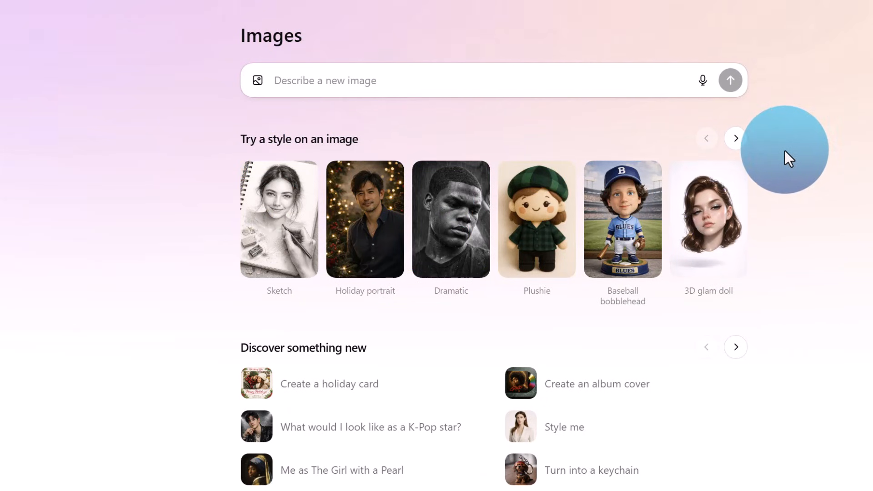
mouse_move(364, 229)
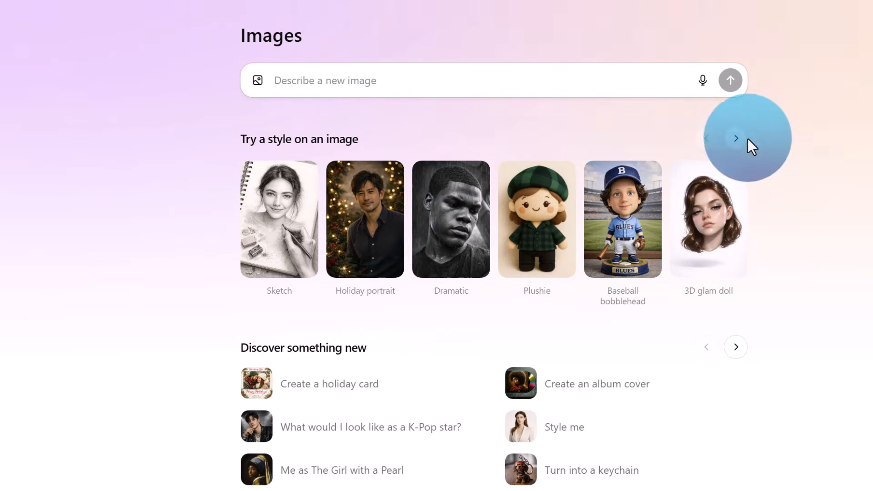
mouse_move(746, 145)
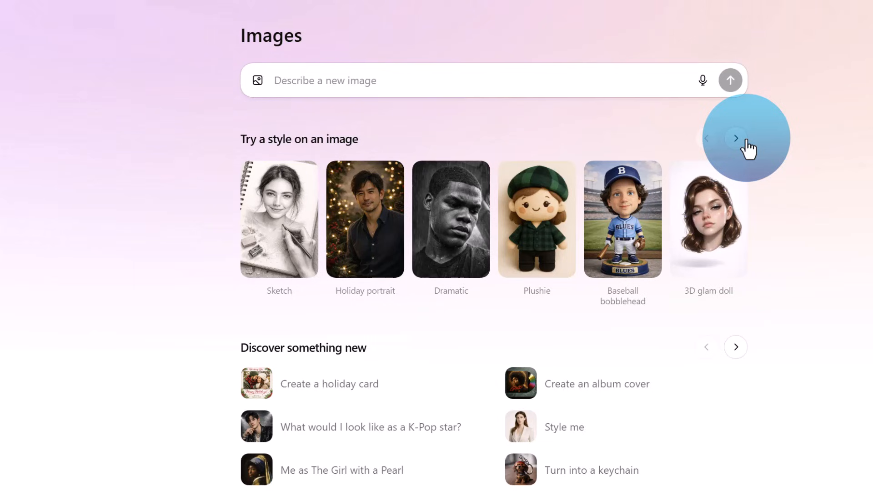
Scroll the style presets to Doodle and Pop art and reveal new suggested ideas
left_click(736, 139)
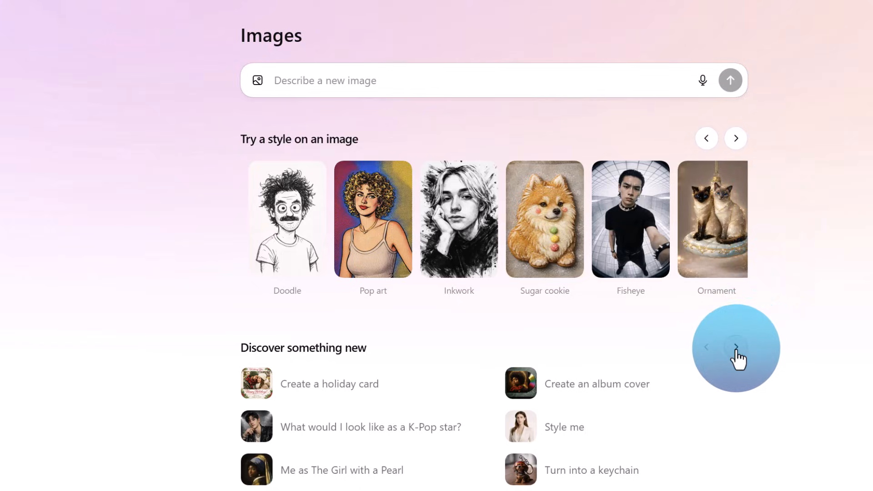
left_click(737, 347)
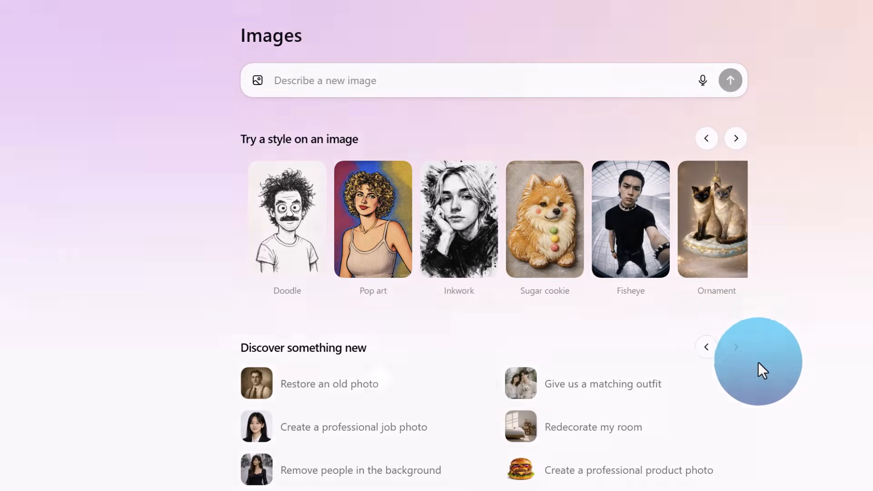